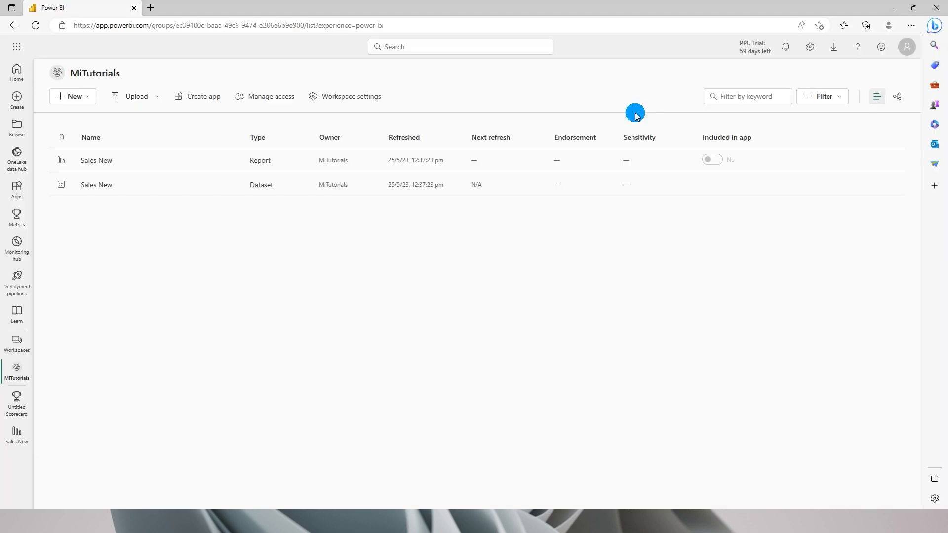
{"action": "mouse_move", "coordinate": [143, 82]}
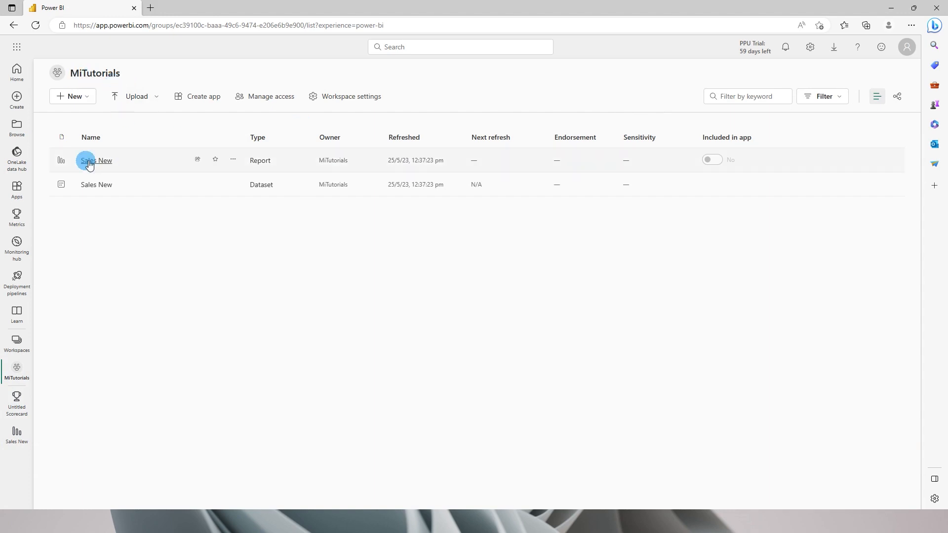
Open the Sales New report from the MiTutorials workspace
{"action": "left_click", "coordinate": [95, 160]}
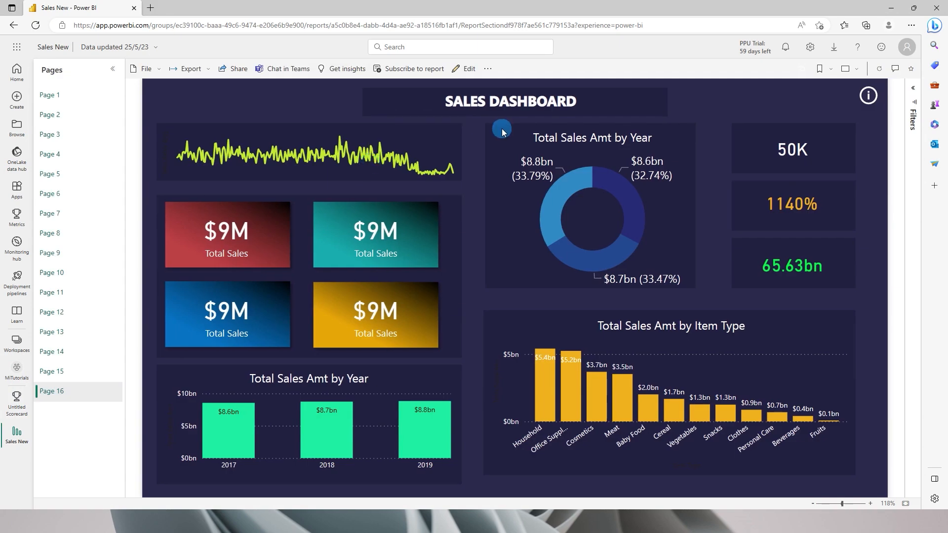
Switch the report to edit mode and expand all tables, including 50000 Sales Records, in the Data pane
{"action": "left_click", "coordinate": [464, 69]}
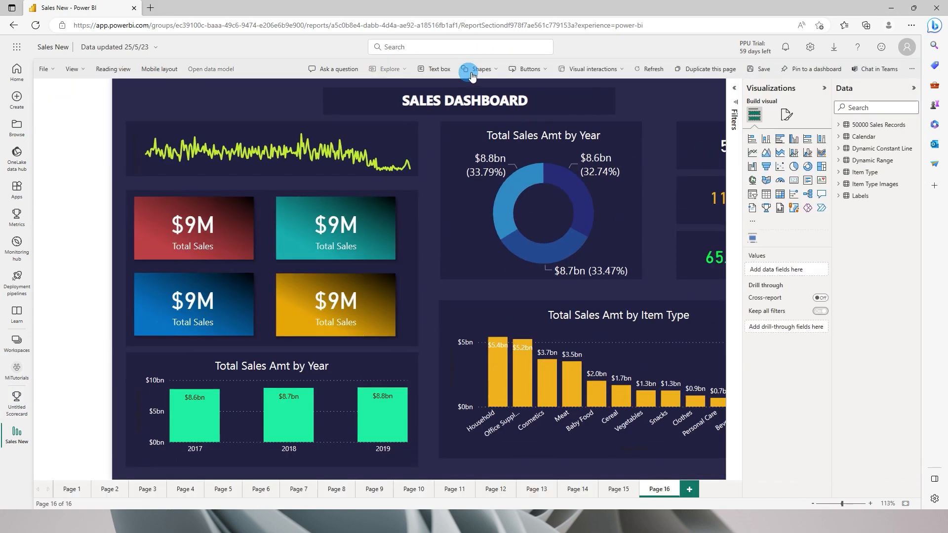
{"action": "left_click", "coordinate": [846, 125]}
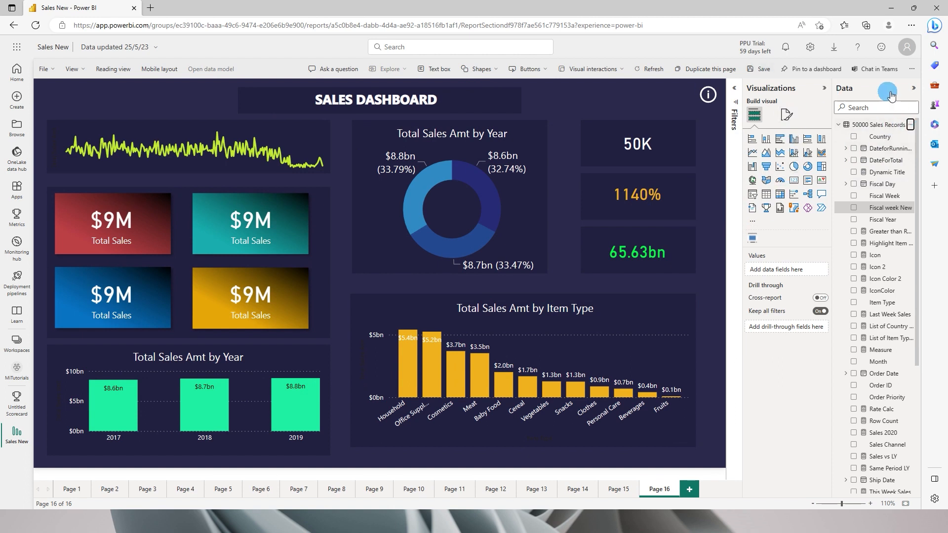
{"action": "mouse_move", "coordinate": [893, 174]}
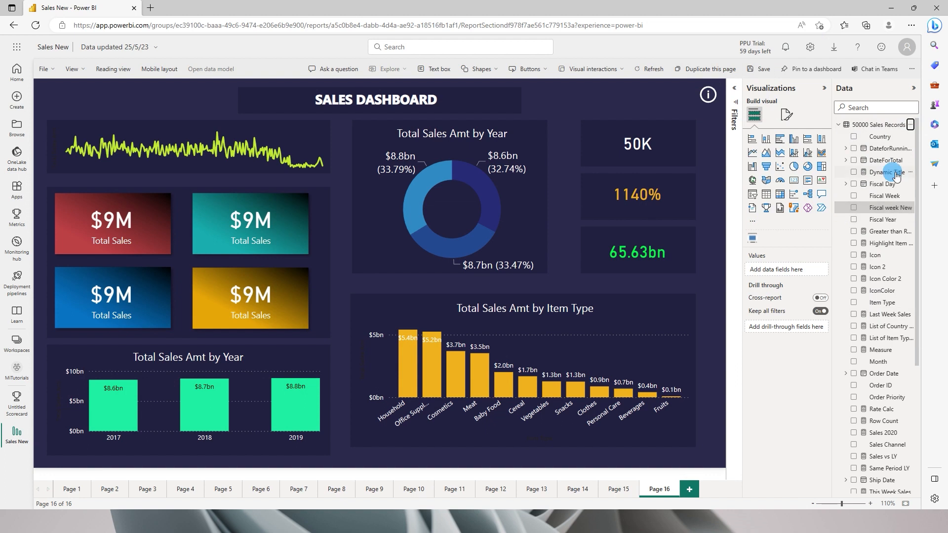
{"action": "left_click", "coordinate": [911, 125]}
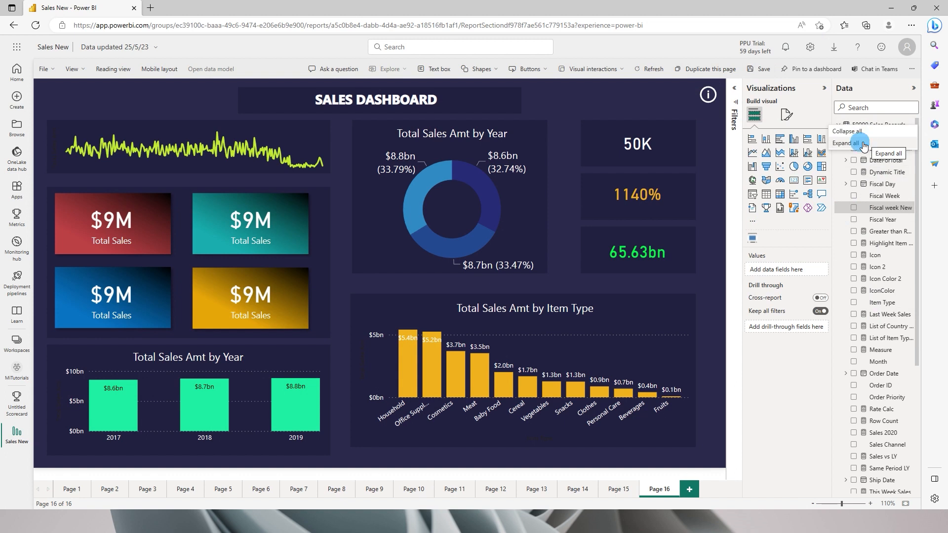
{"action": "left_click", "coordinate": [849, 143]}
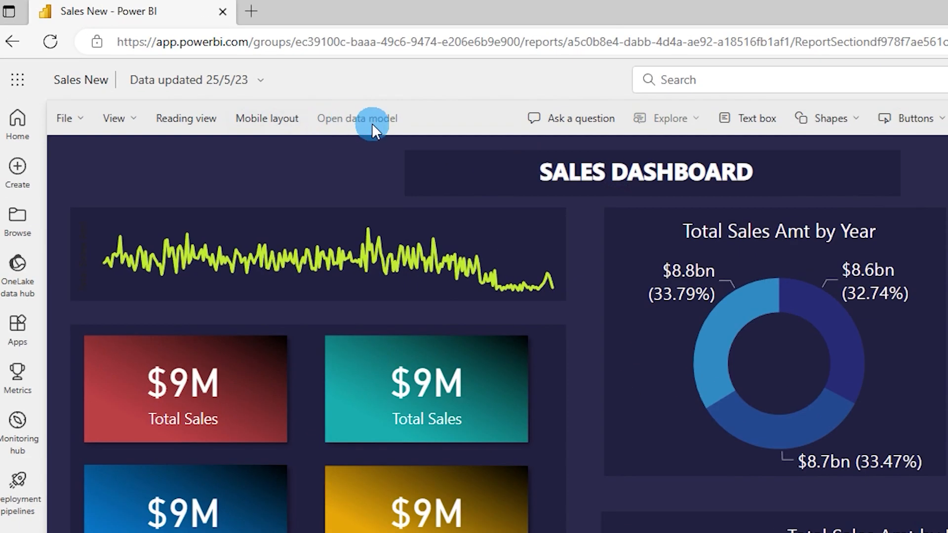
{"action": "mouse_move", "coordinate": [357, 120]}
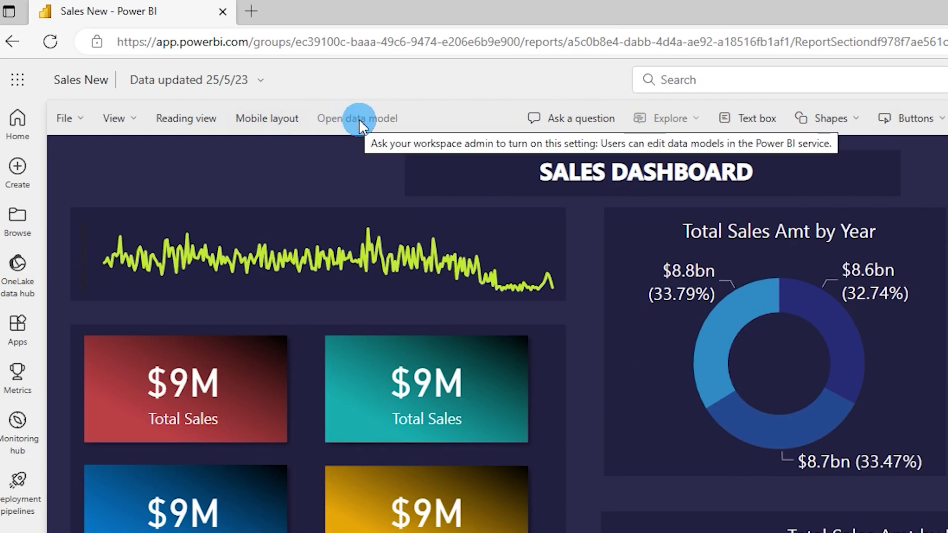
{"action": "mouse_move", "coordinate": [359, 129]}
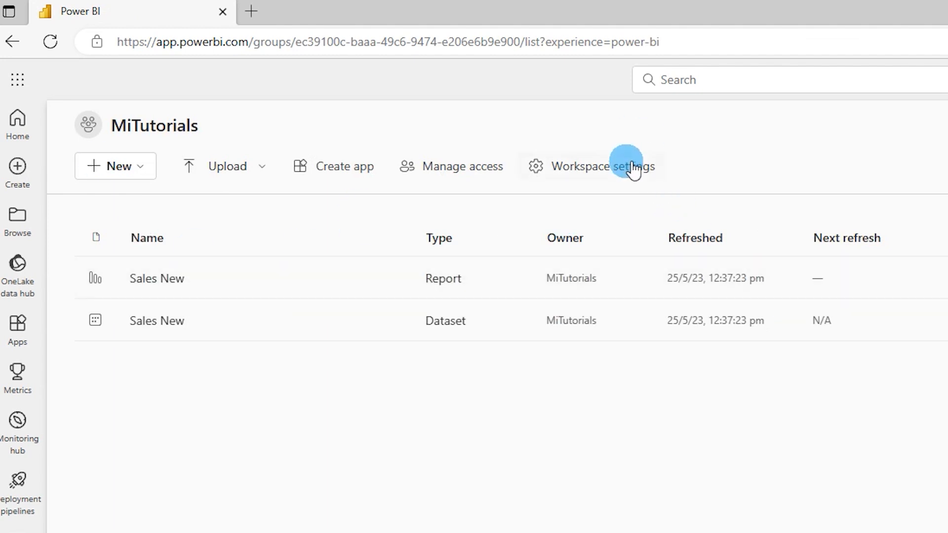
In Workspace settings > General, enable 'Users can edit data models in the Power BI service (preview)'
{"action": "left_click", "coordinate": [605, 166]}
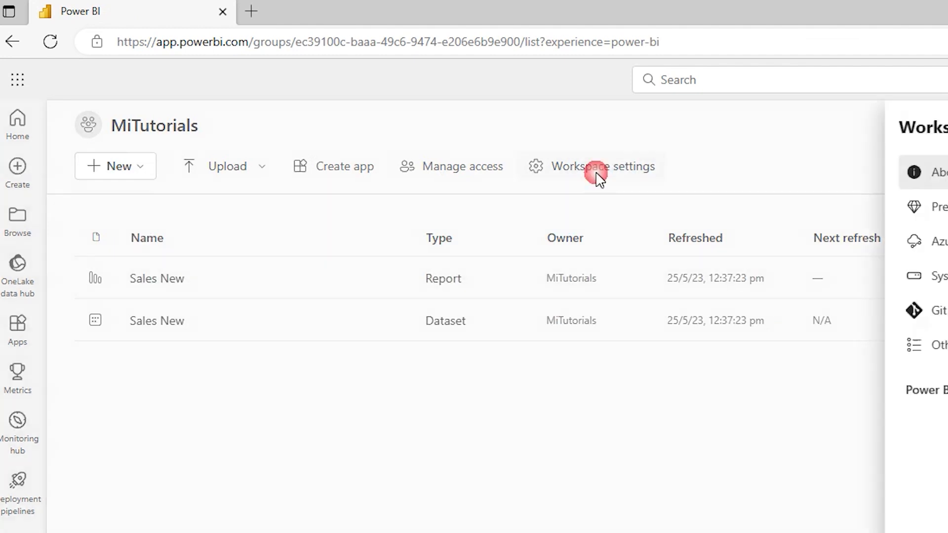
{"action": "left_click", "coordinate": [602, 166]}
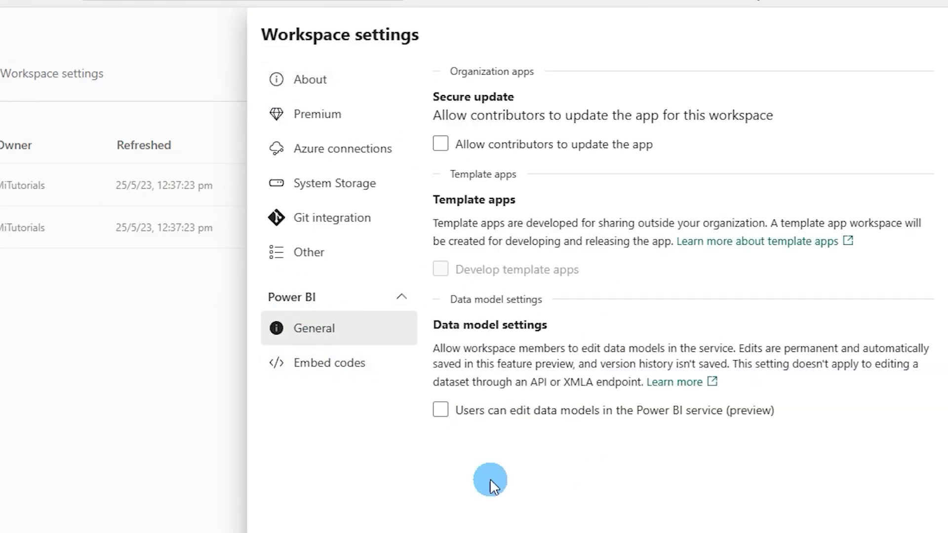
{"action": "left_click", "coordinate": [440, 410]}
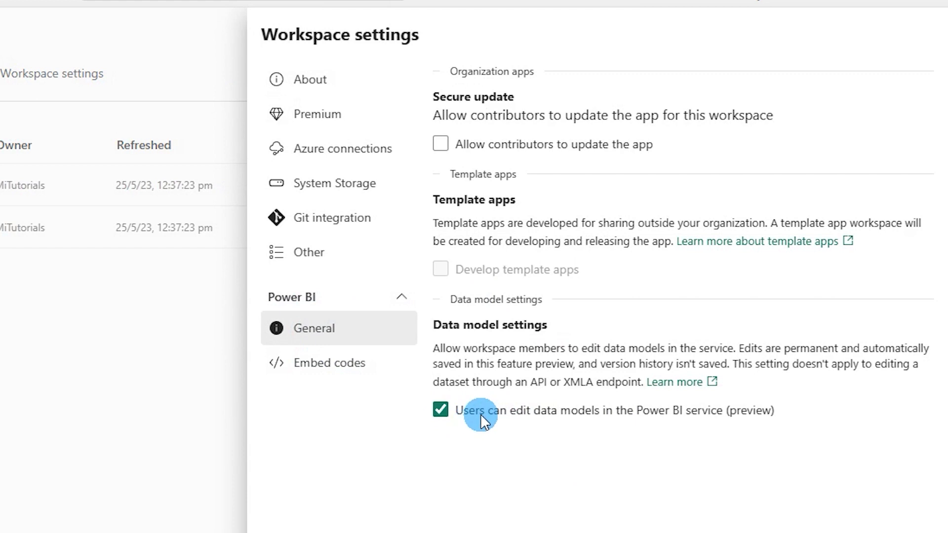
{"action": "mouse_move", "coordinate": [649, 421]}
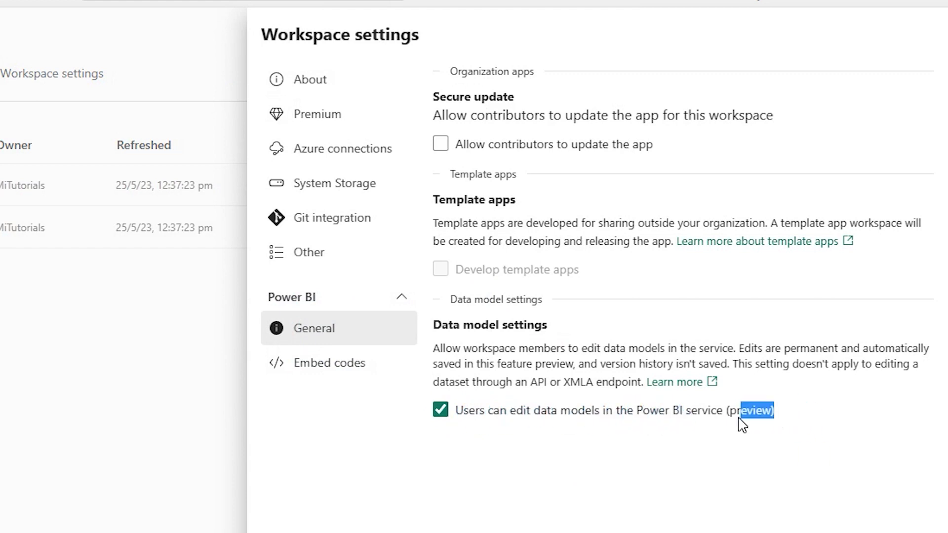
{"action": "left_click", "coordinate": [440, 410]}
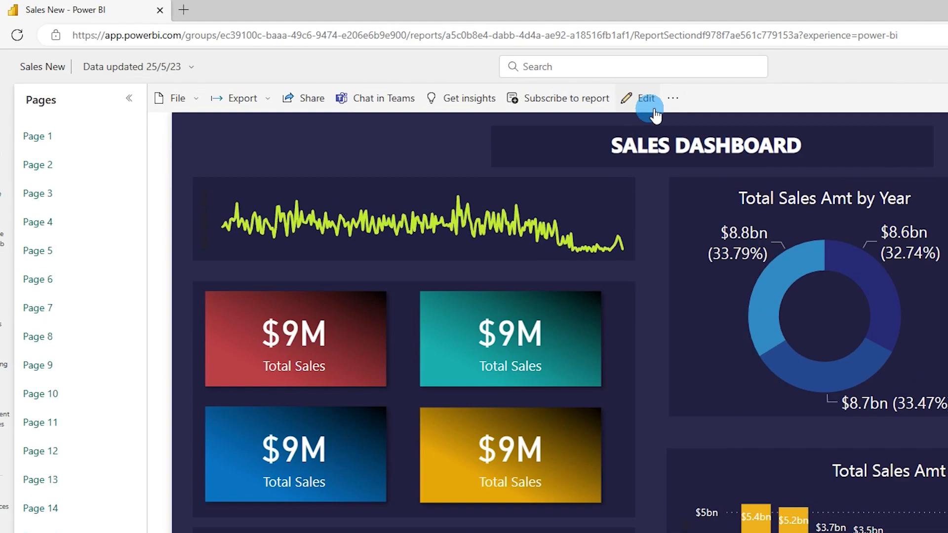
Enter edit mode on Sales New and open its data model for editing
{"action": "left_click", "coordinate": [646, 98]}
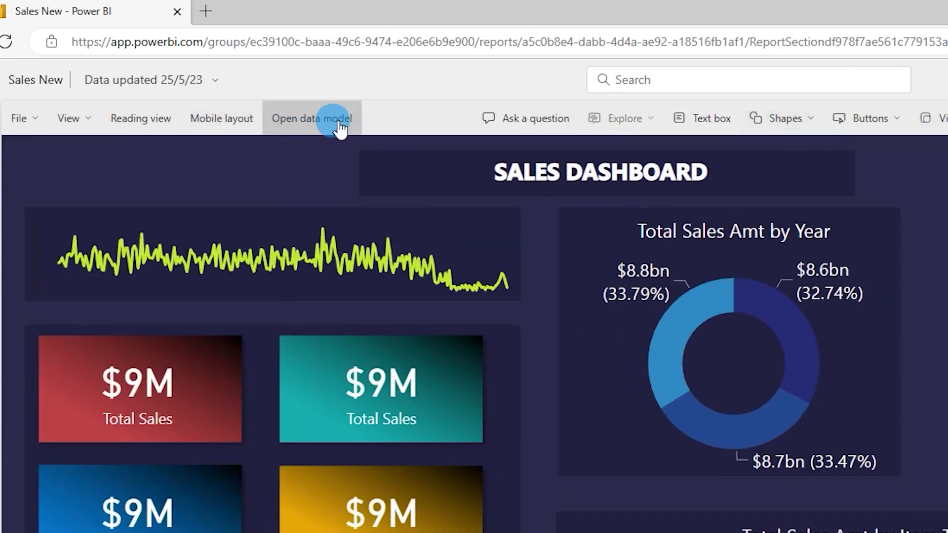
{"action": "left_click", "coordinate": [312, 117]}
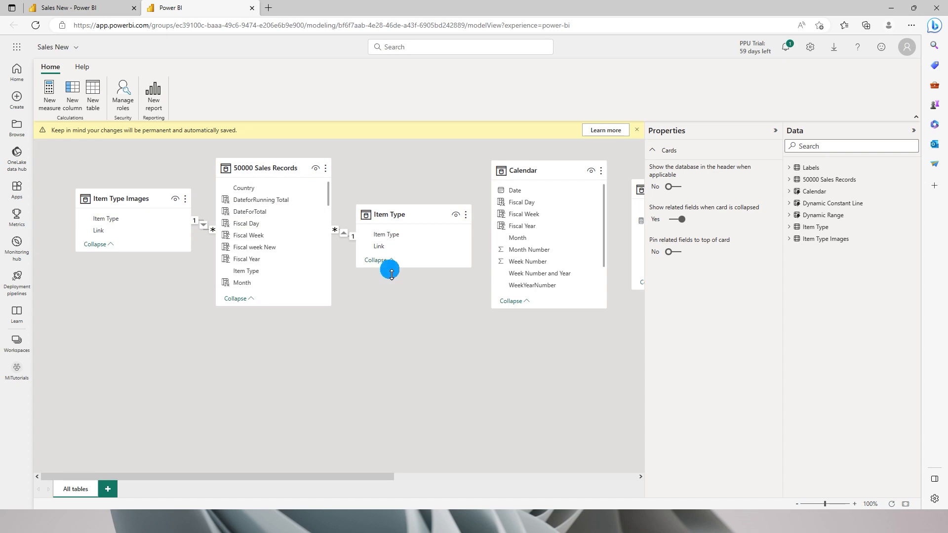
{"action": "mouse_move", "coordinate": [168, 171]}
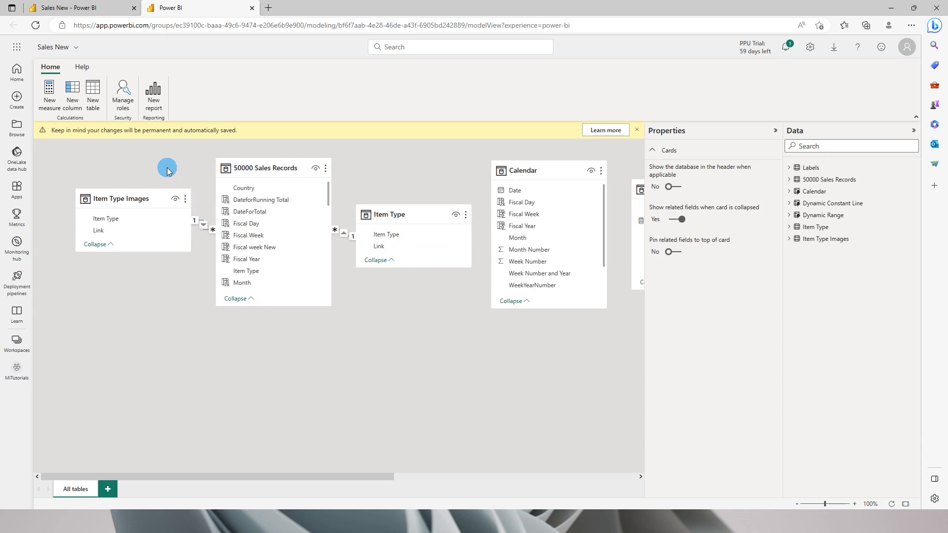
{"action": "mouse_move", "coordinate": [139, 146]}
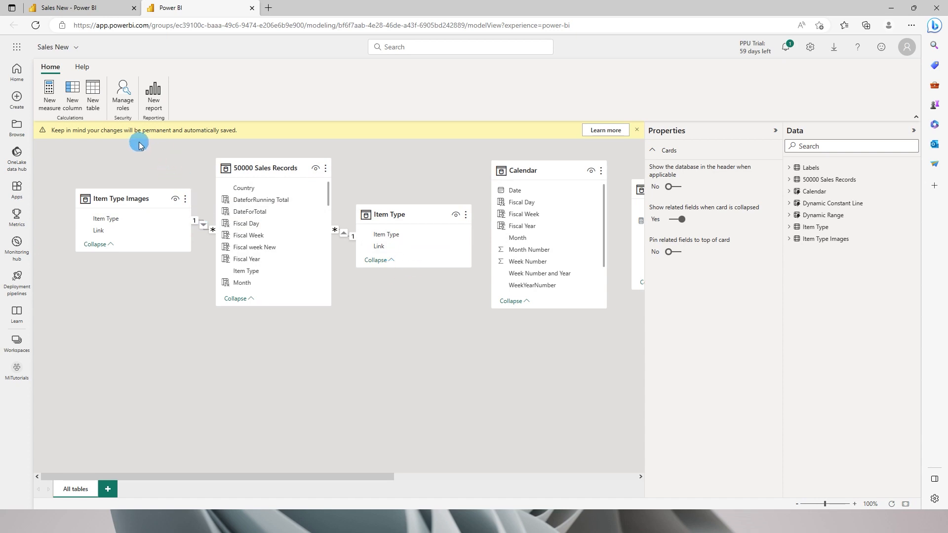
{"action": "mouse_move", "coordinate": [139, 142]}
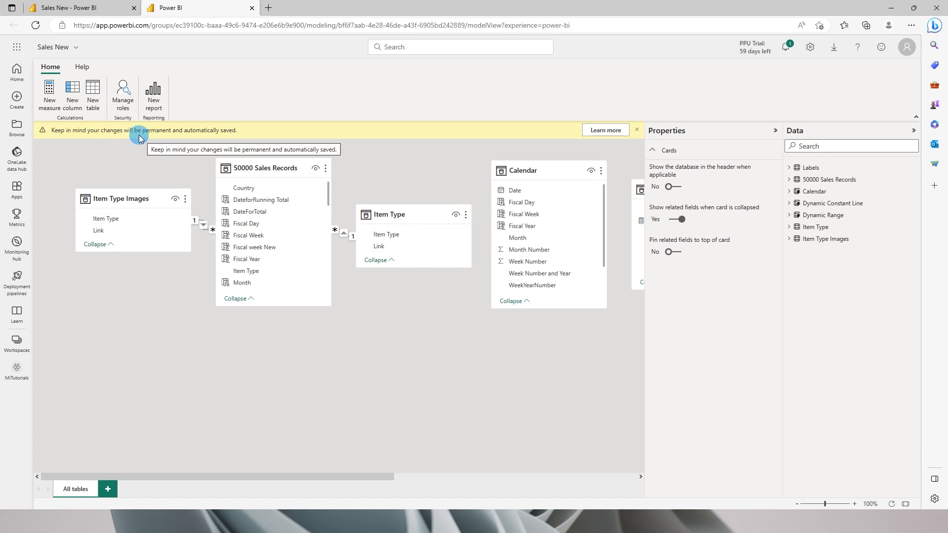
{"action": "mouse_move", "coordinate": [184, 136]}
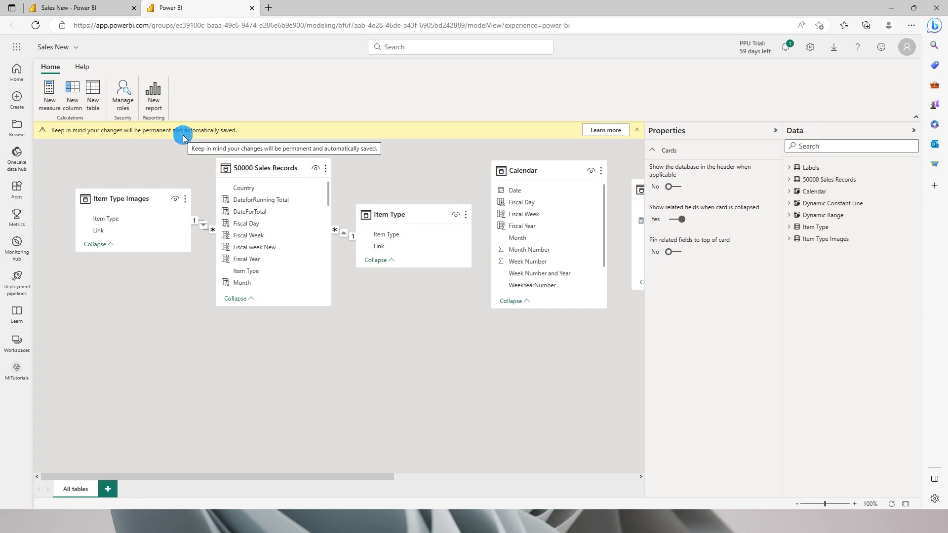
{"action": "mouse_move", "coordinate": [430, 336]}
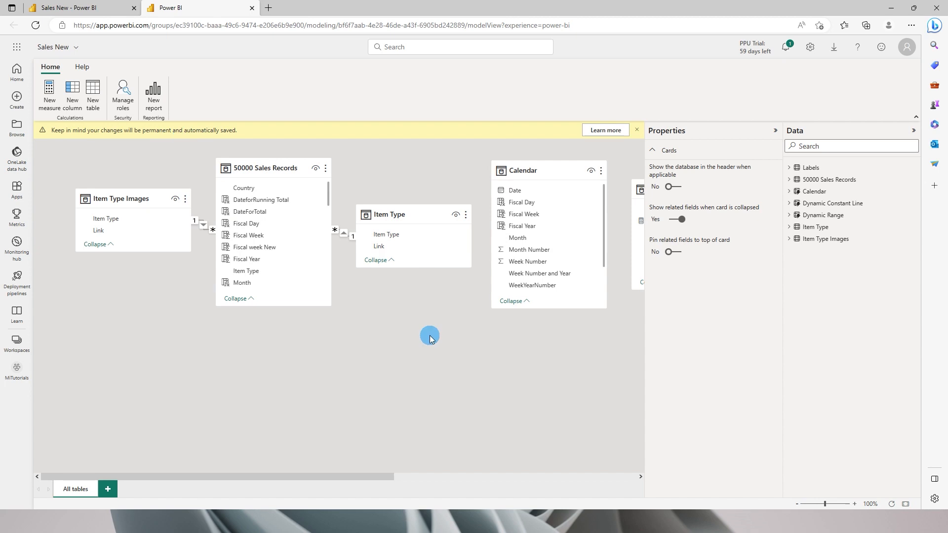
{"action": "mouse_move", "coordinate": [391, 297]}
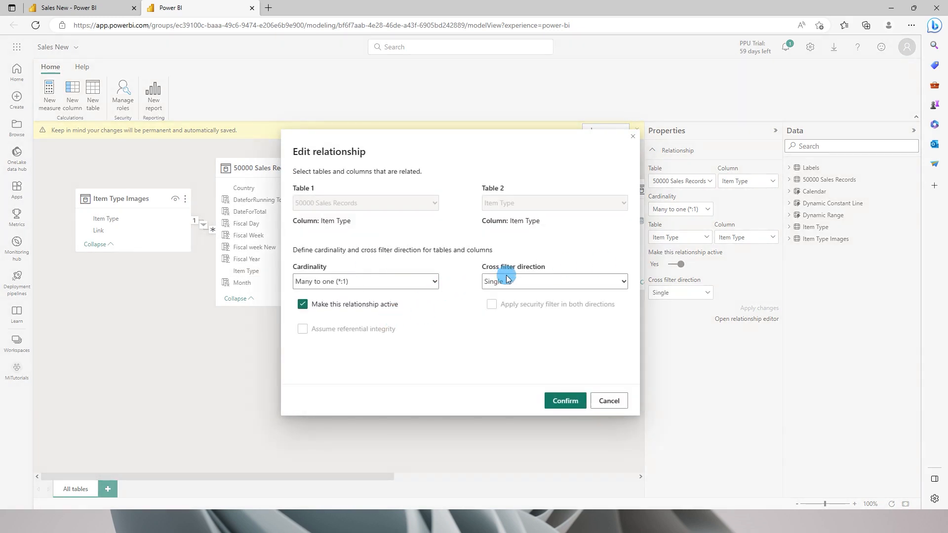
Set the 50000 Sales Records–Item Type relationship's cross filter direction to Both and confirm
{"action": "left_click", "coordinate": [552, 281]}
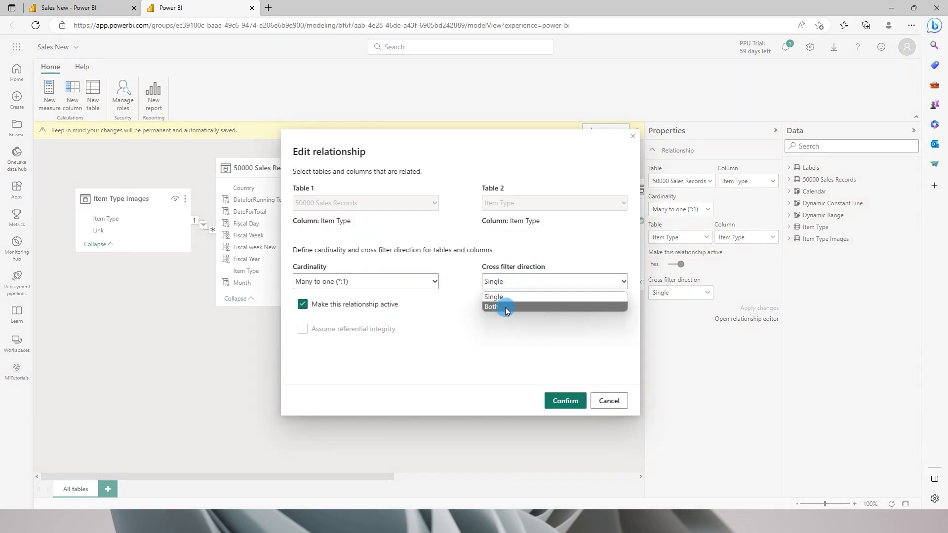
{"action": "left_click", "coordinate": [490, 307]}
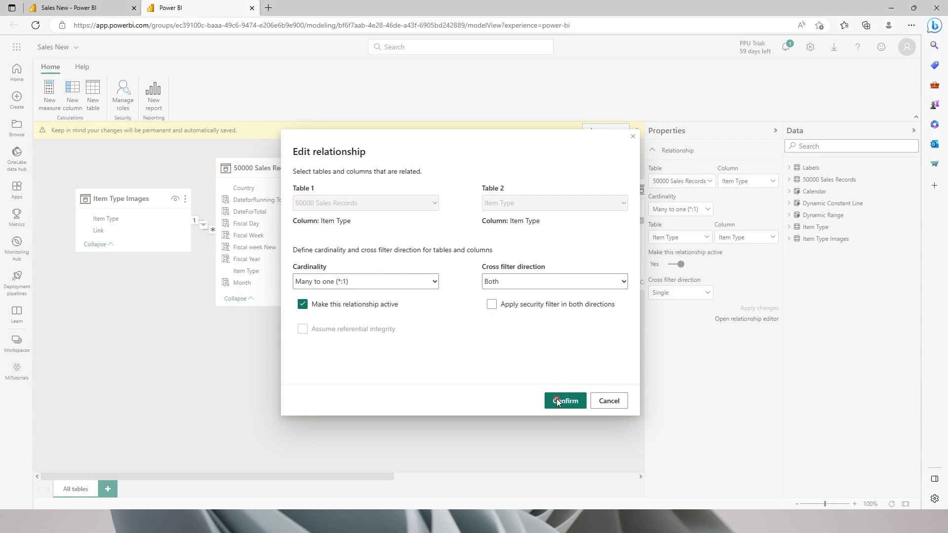
{"action": "left_click", "coordinate": [563, 401]}
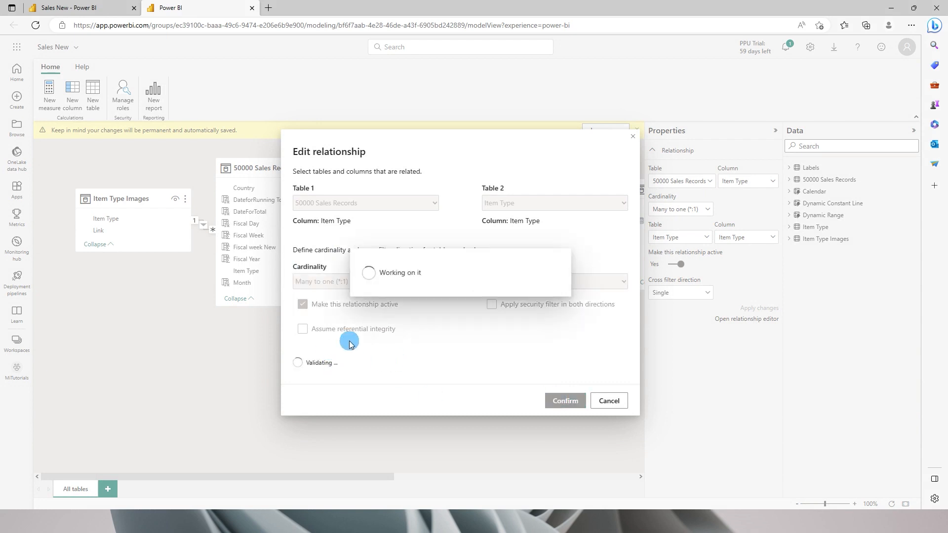
{"action": "left_click", "coordinate": [564, 400]}
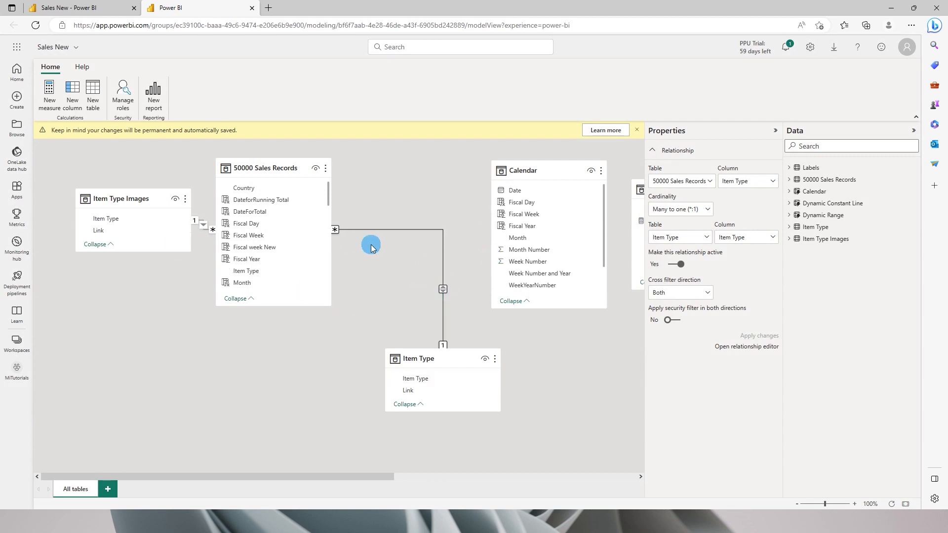
{"action": "mouse_move", "coordinate": [254, 228]}
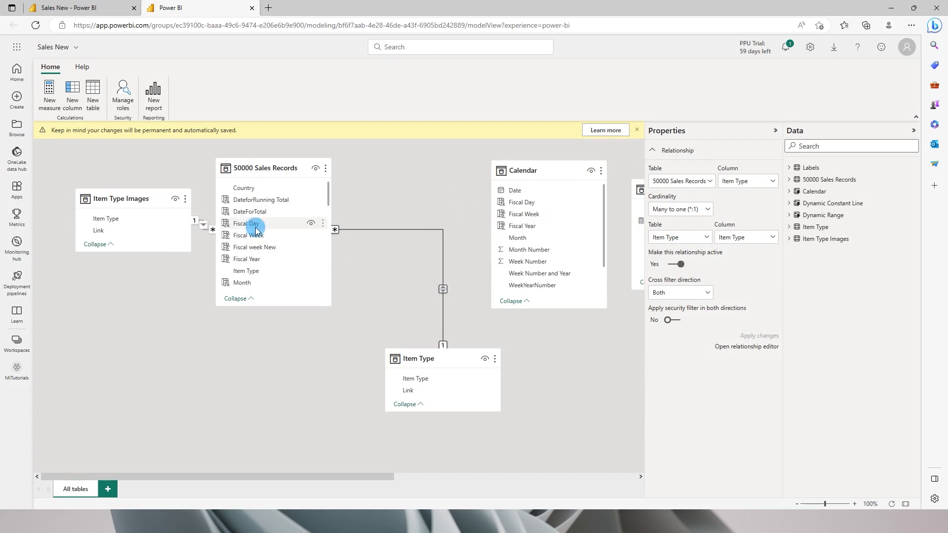
{"action": "mouse_move", "coordinate": [562, 230]}
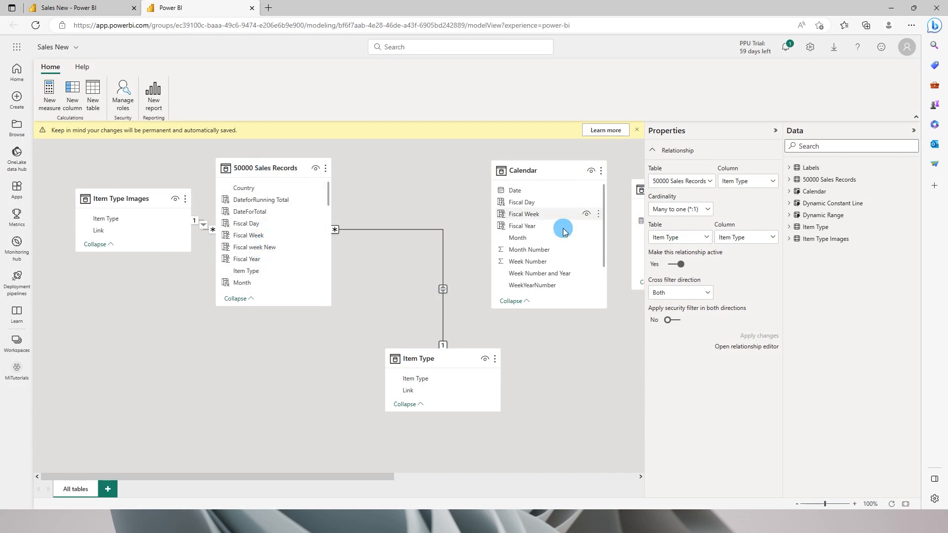
Relate Order Date in 50000 Sales Records many-to-one to Calendar's Date and confirm
{"action": "scroll", "scroll_direction": "down", "scroll_amount": 3}
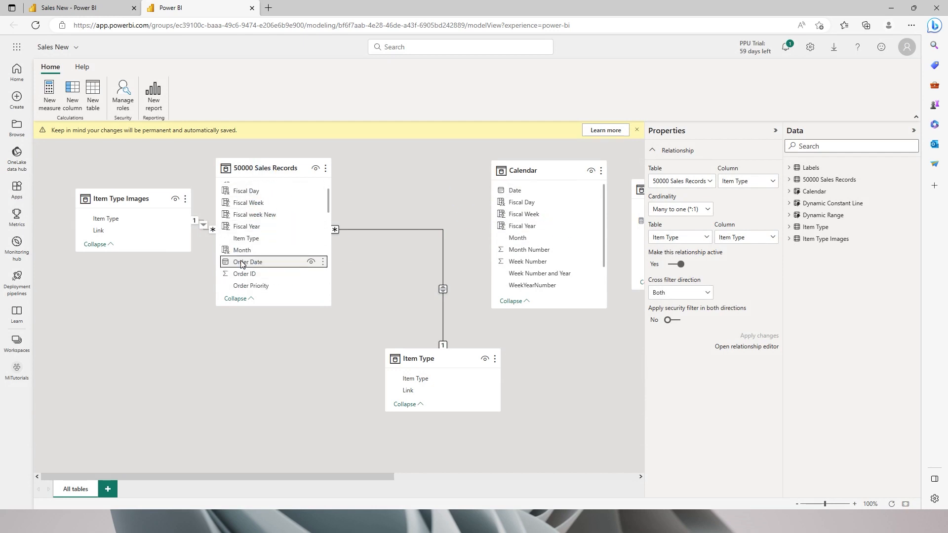
{"action": "left_click", "coordinate": [515, 190]}
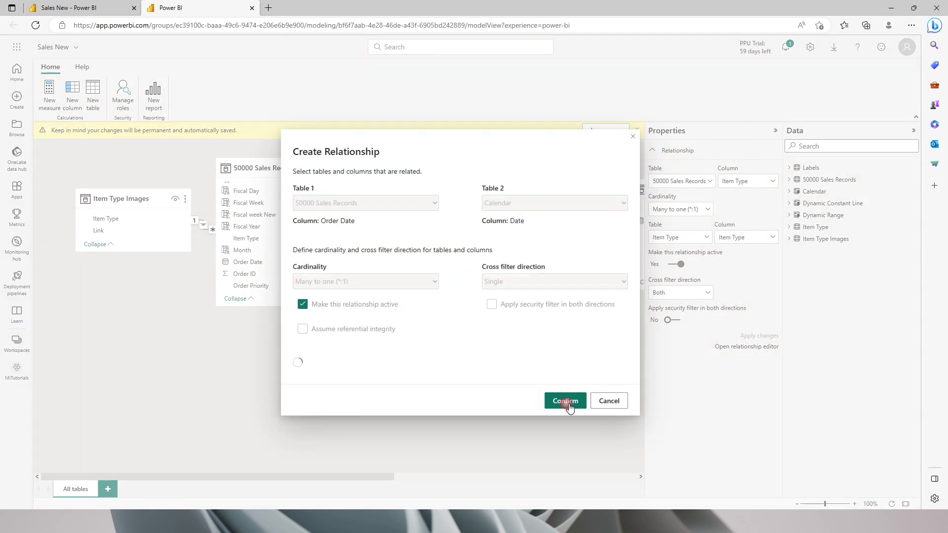
{"action": "left_click", "coordinate": [563, 401]}
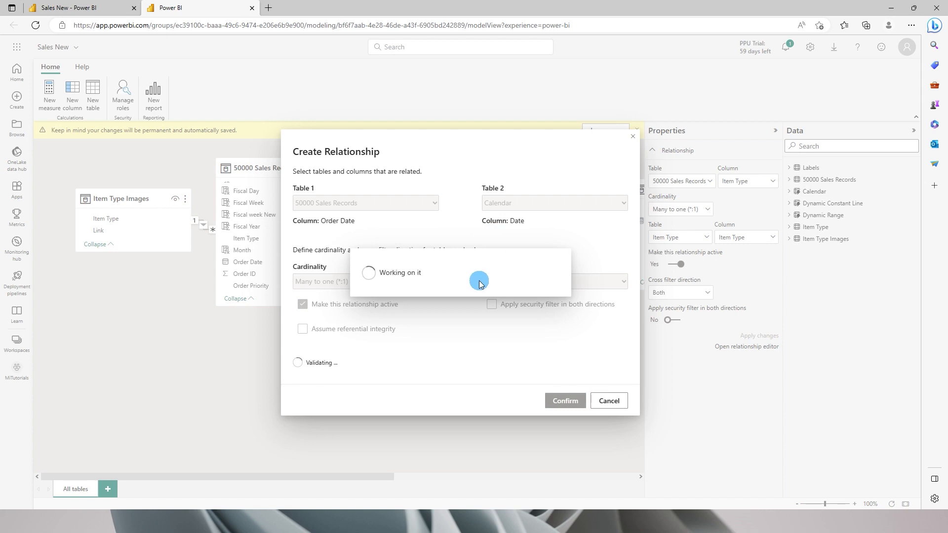
{"action": "left_click", "coordinate": [564, 399]}
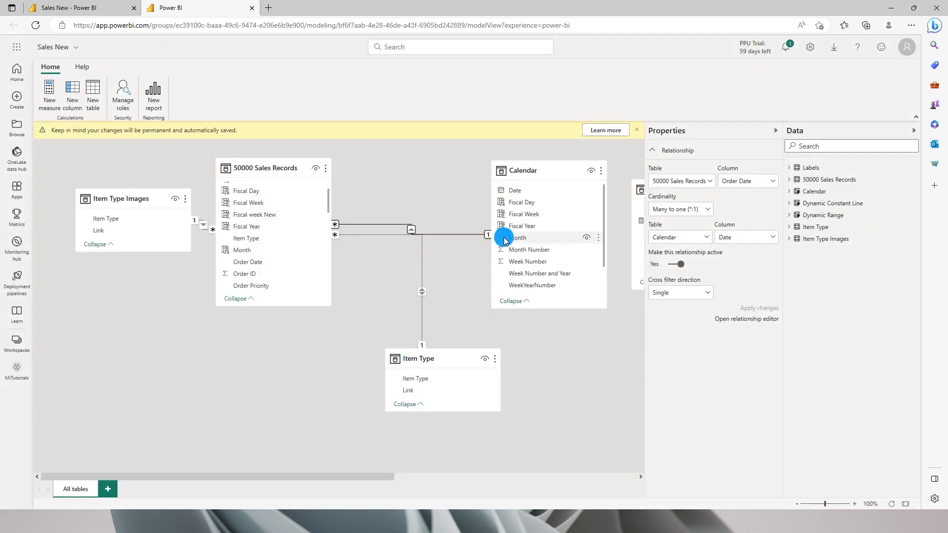
{"action": "mouse_move", "coordinate": [902, 252]}
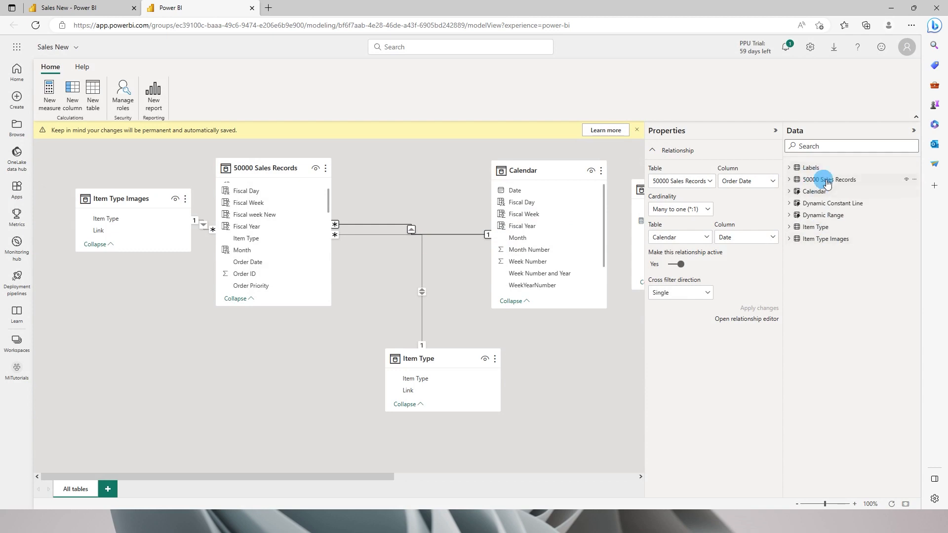
Create measure Units_Sold = CALCULATE(SUM('50000 Sales Records'[Units Sold])) on 50000 Sales Records
{"action": "right_click", "coordinate": [843, 178]}
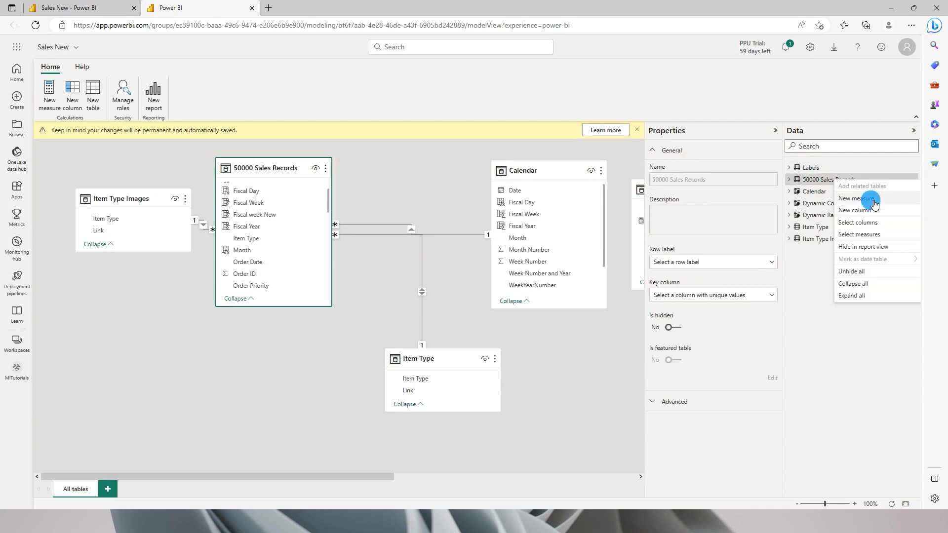
{"action": "left_click", "coordinate": [858, 203]}
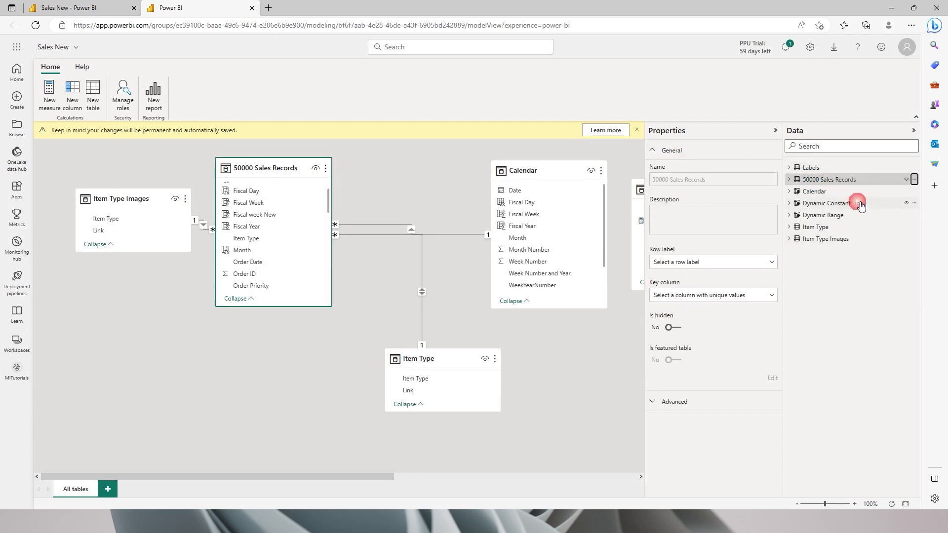
{"action": "left_click", "coordinate": [858, 204]}
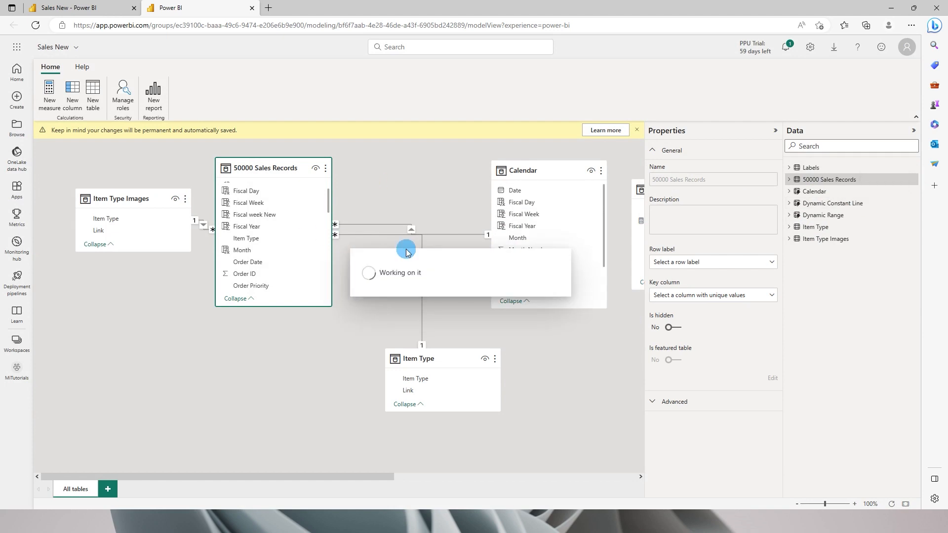
{"action": "left_click", "coordinate": [50, 97]}
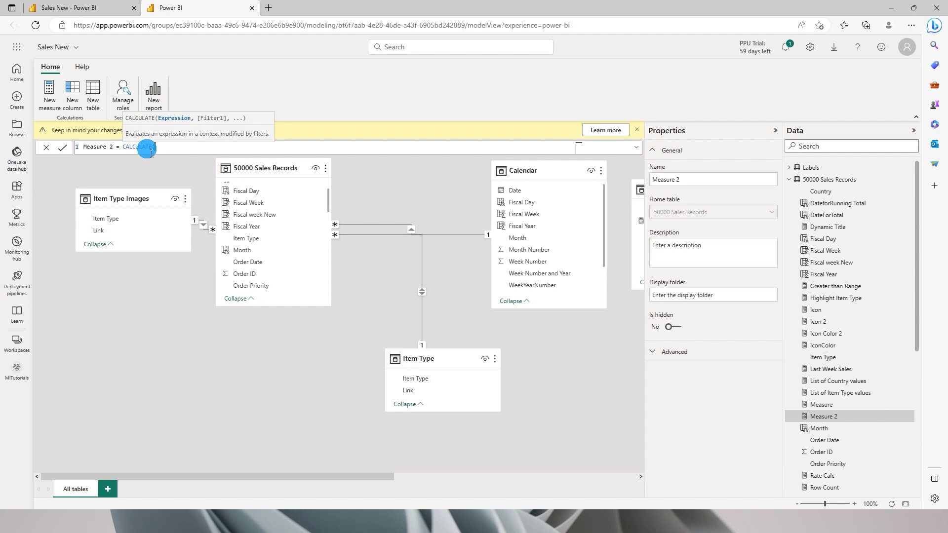
{"action": "type", "text": "SUM(sales"}
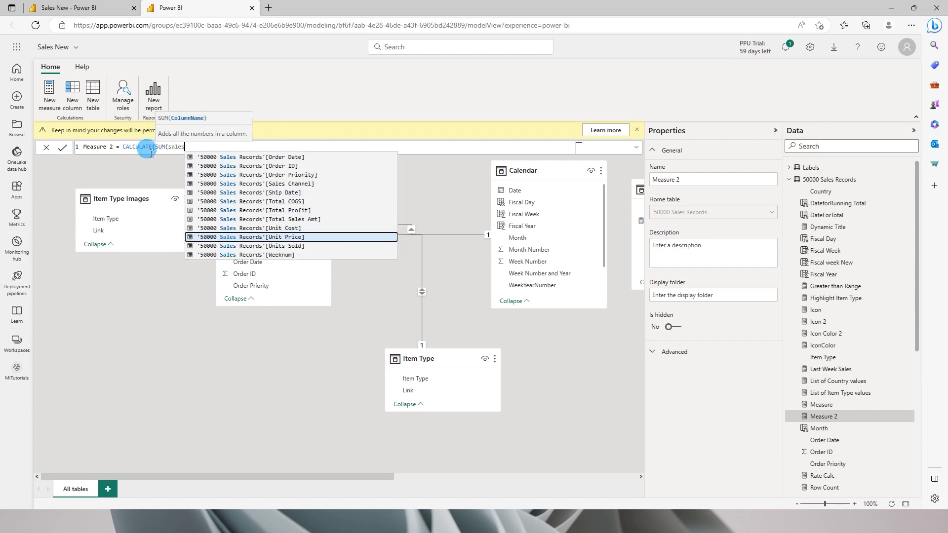
{"action": "left_click", "coordinate": [259, 246]}
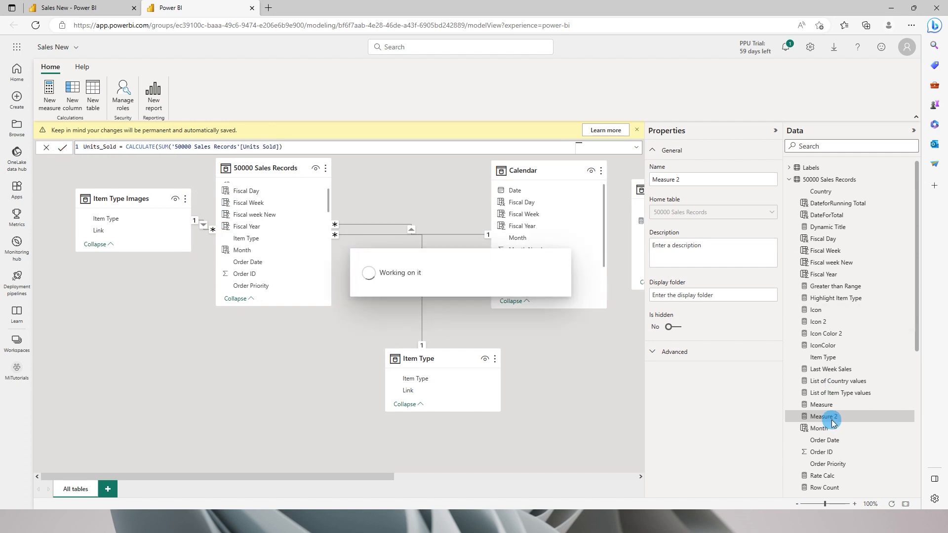
{"action": "left_click", "coordinate": [824, 415]}
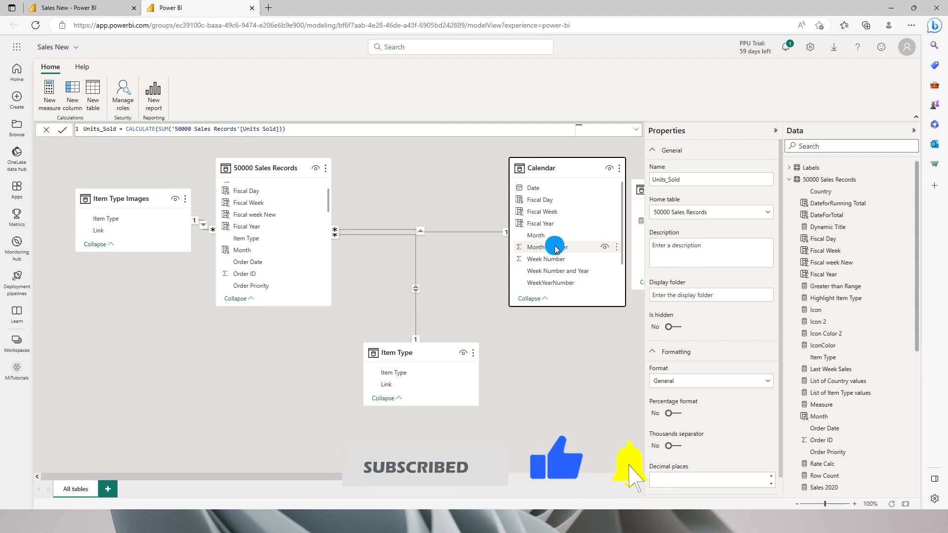
{"action": "mouse_move", "coordinate": [362, 167]}
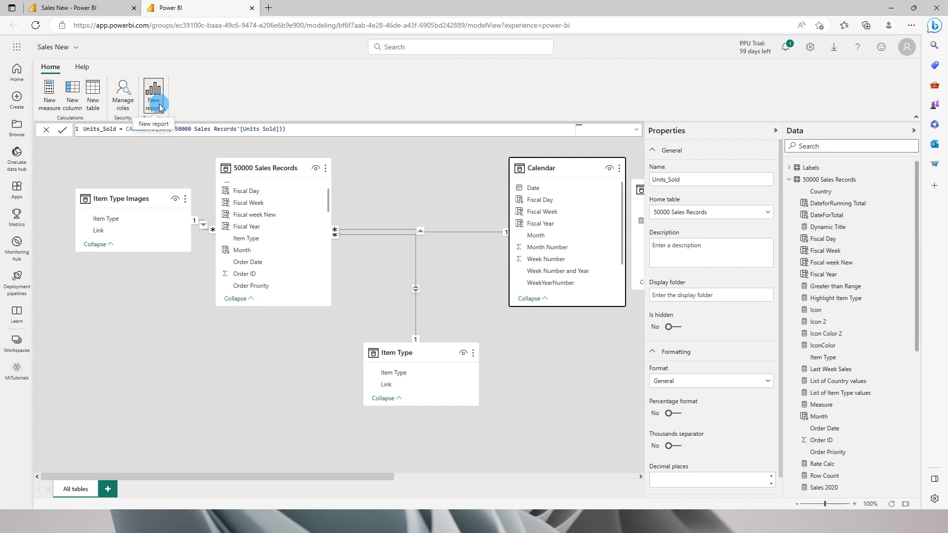
Start a new report and add a column chart of Units_Sold by Country
{"action": "left_click", "coordinate": [154, 96]}
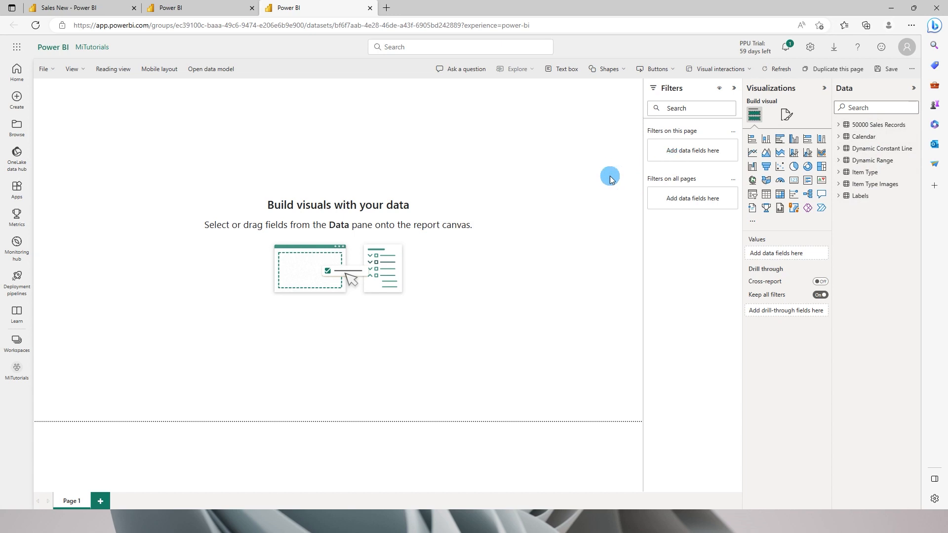
{"action": "left_click", "coordinate": [766, 139]}
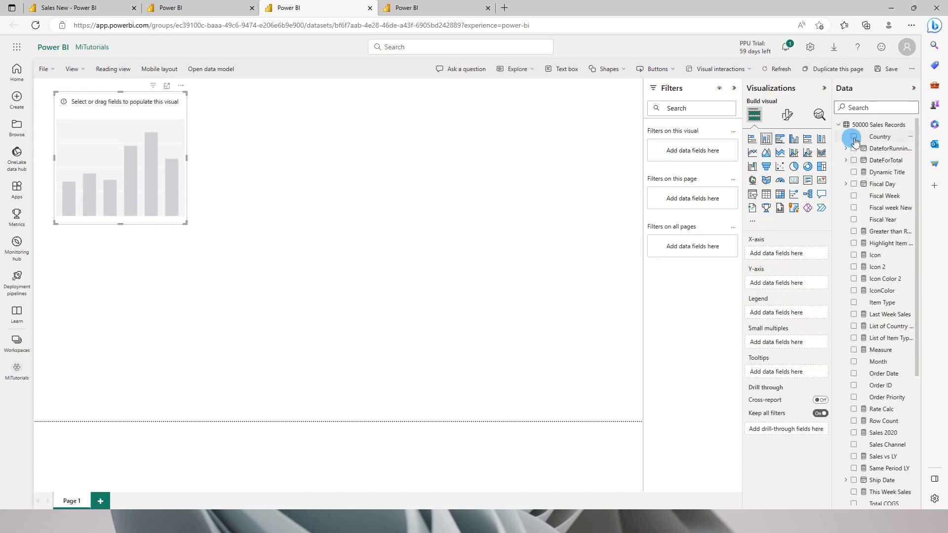
{"action": "left_click", "coordinate": [855, 136]}
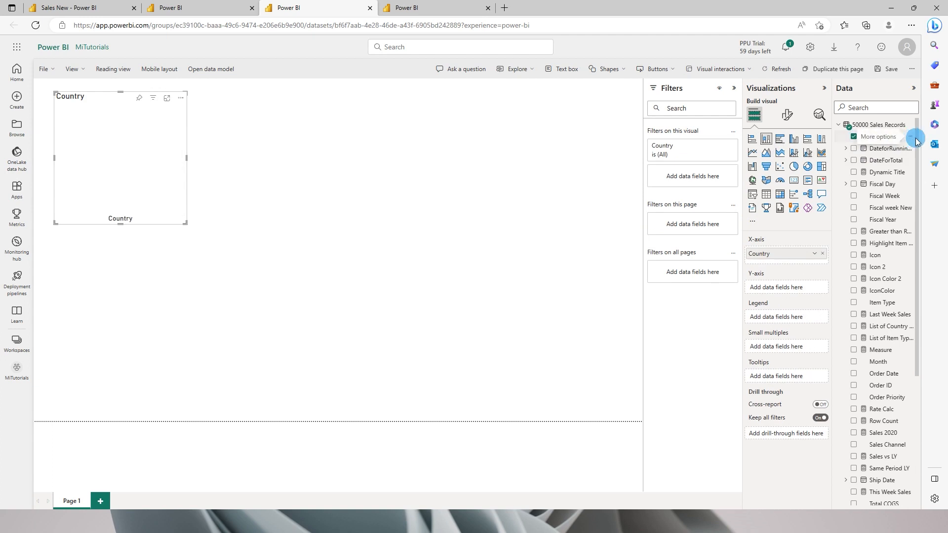
{"action": "scroll", "scroll_direction": "down", "scroll_amount": 3}
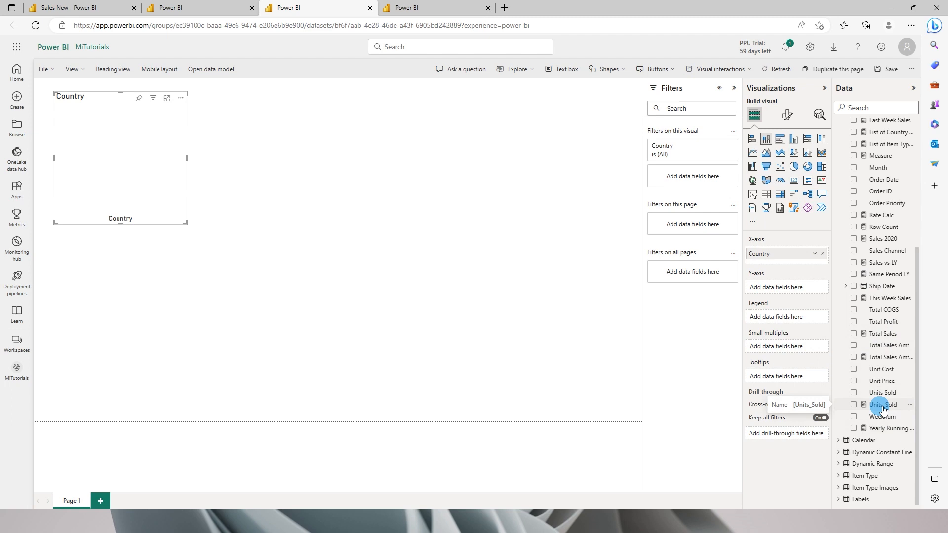
{"action": "left_click", "coordinate": [853, 405]}
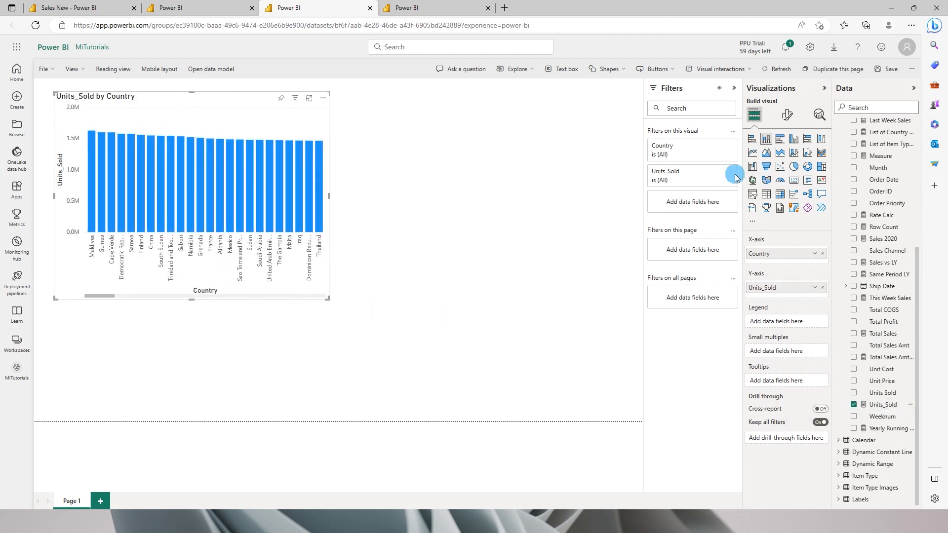
Turn on data labels for the Units_Sold by Country chart
{"action": "left_click", "coordinate": [787, 114]}
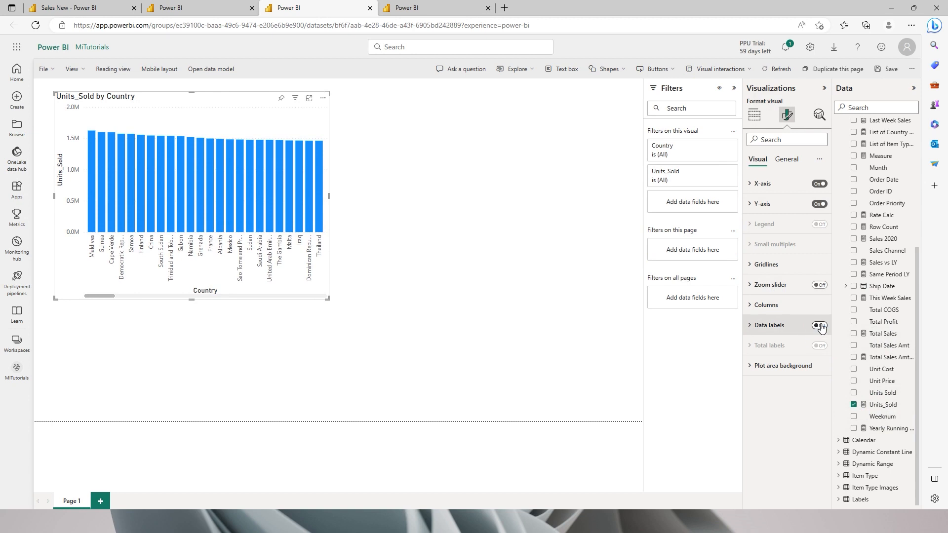
{"action": "left_click", "coordinate": [820, 325]}
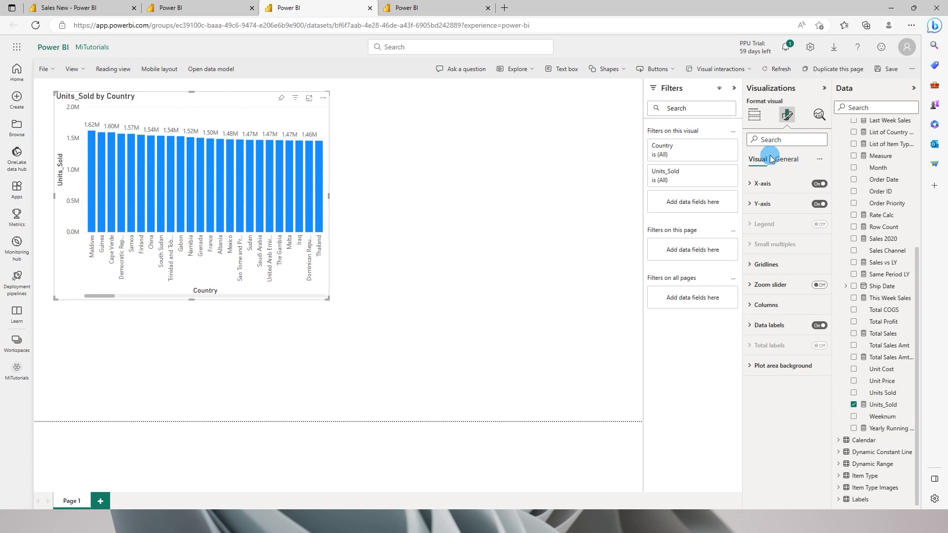
{"action": "mouse_move", "coordinate": [524, 171]}
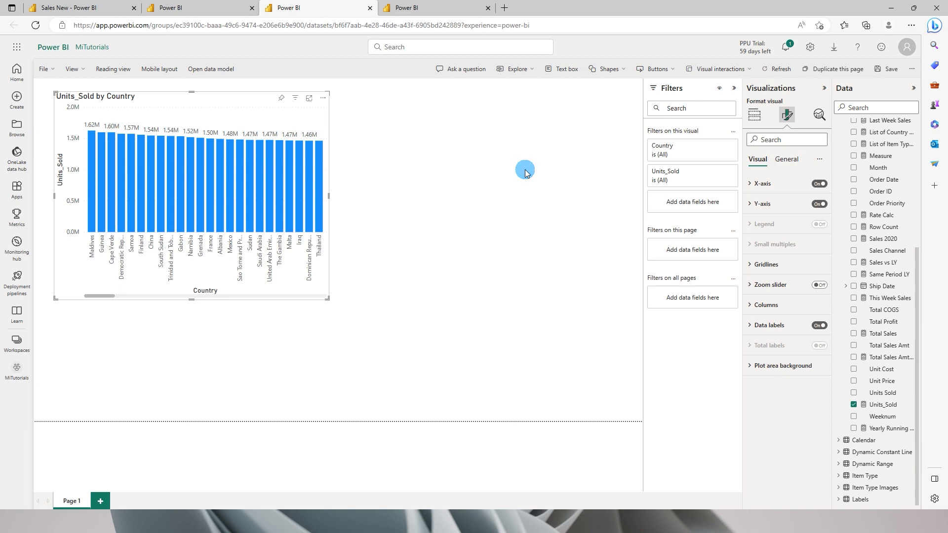
{"action": "mouse_move", "coordinate": [460, 191]}
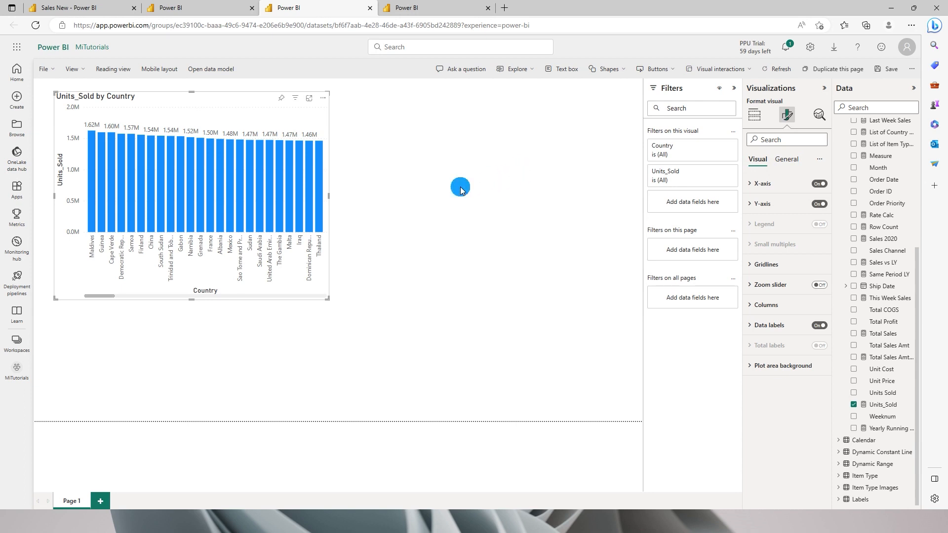
Back in the data model, review Units_Sold's Format choices, keep General, and collapse Properties
{"action": "left_click", "coordinate": [211, 69]}
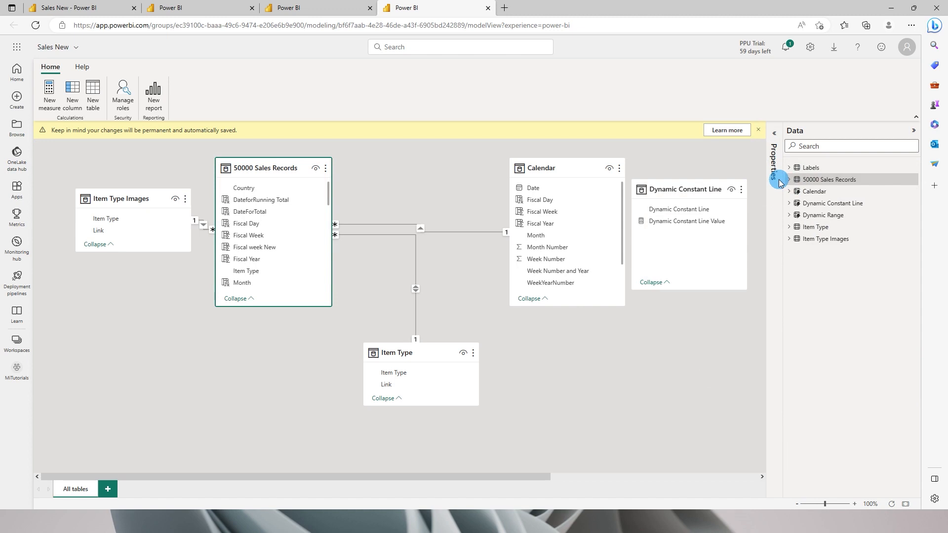
{"action": "left_click", "coordinate": [790, 179]}
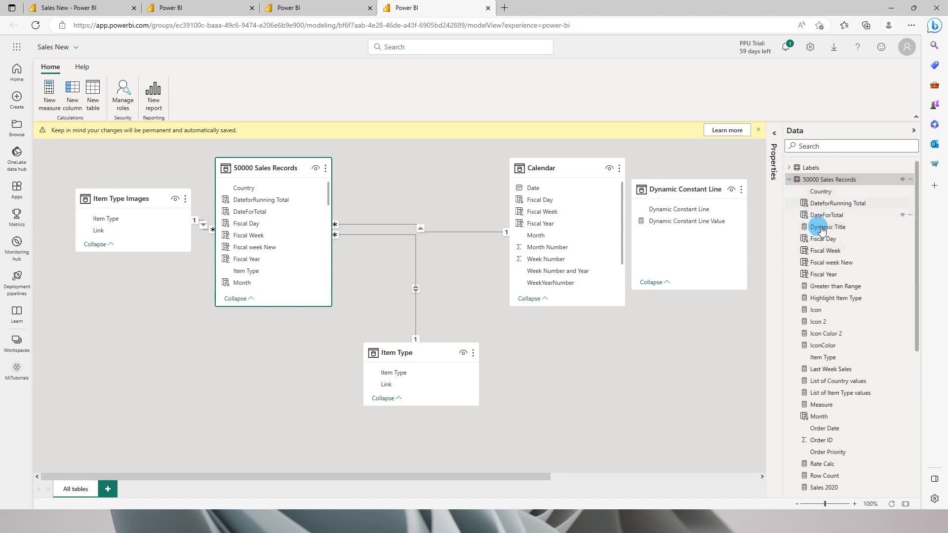
{"action": "scroll", "scroll_direction": "down", "scroll_amount": 3}
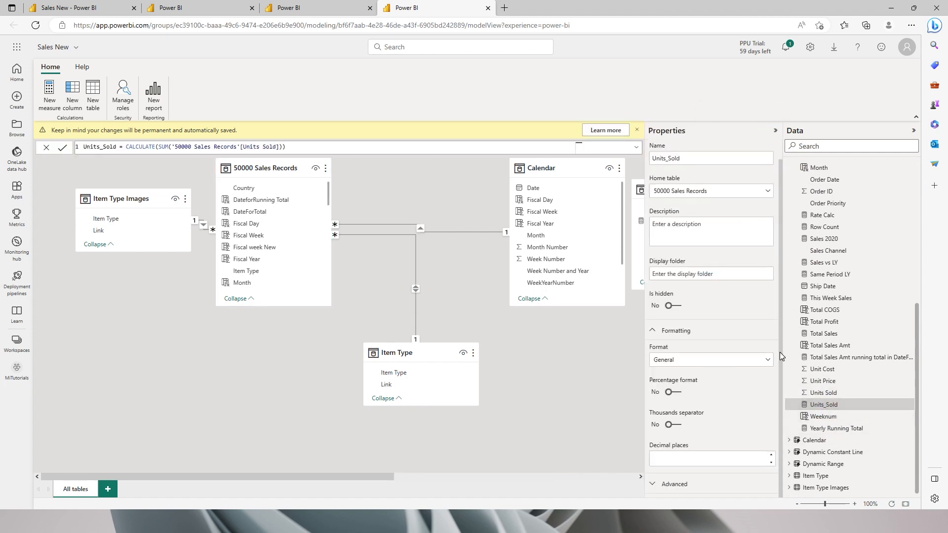
{"action": "left_click", "coordinate": [753, 359]}
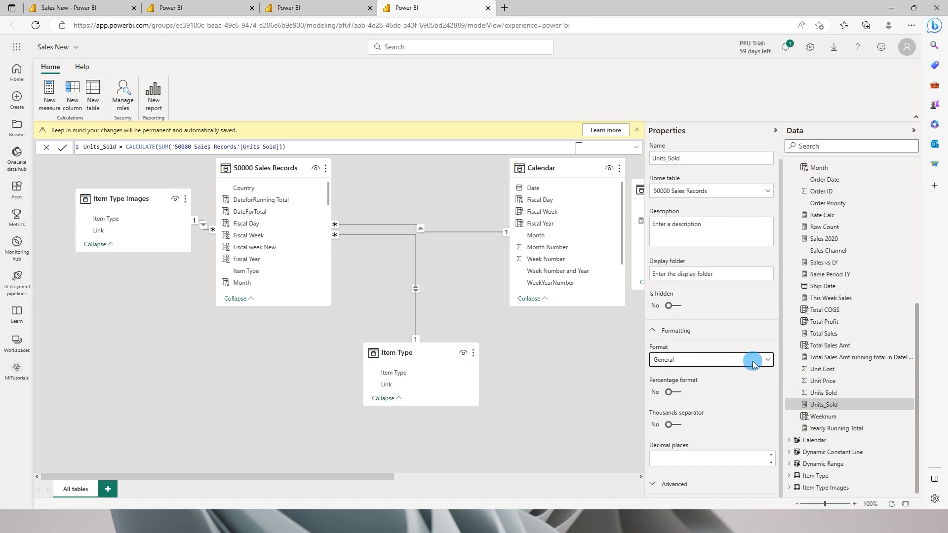
{"action": "left_click", "coordinate": [767, 360]}
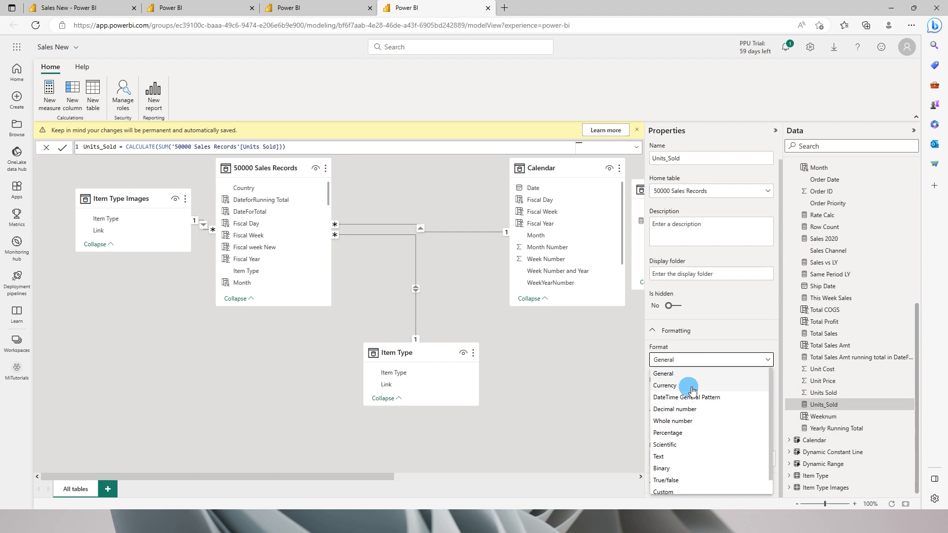
{"action": "mouse_move", "coordinate": [677, 446]}
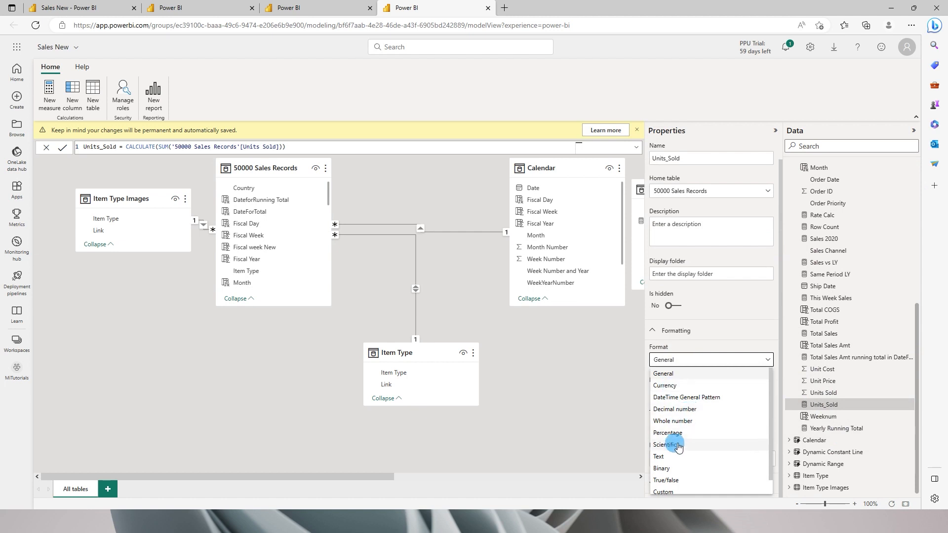
{"action": "left_click", "coordinate": [663, 373]}
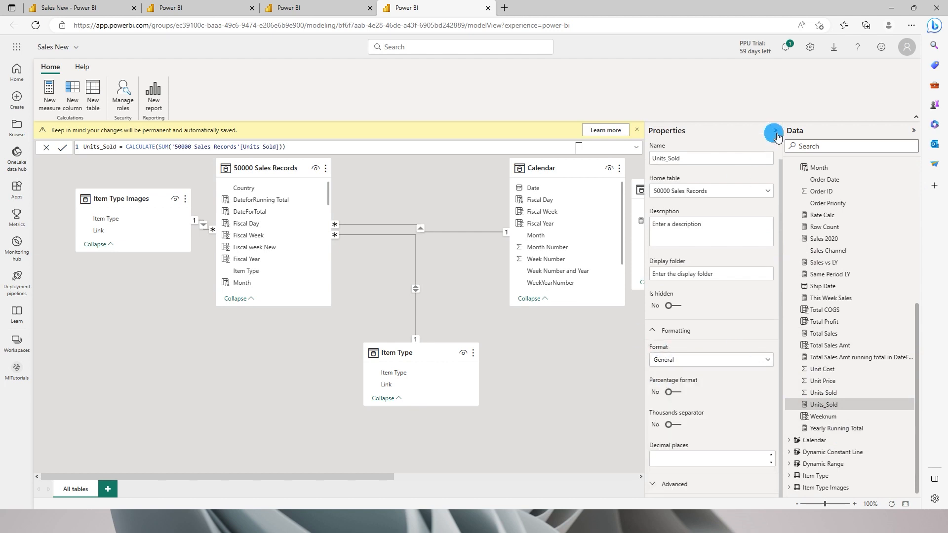
{"action": "left_click", "coordinate": [776, 133]}
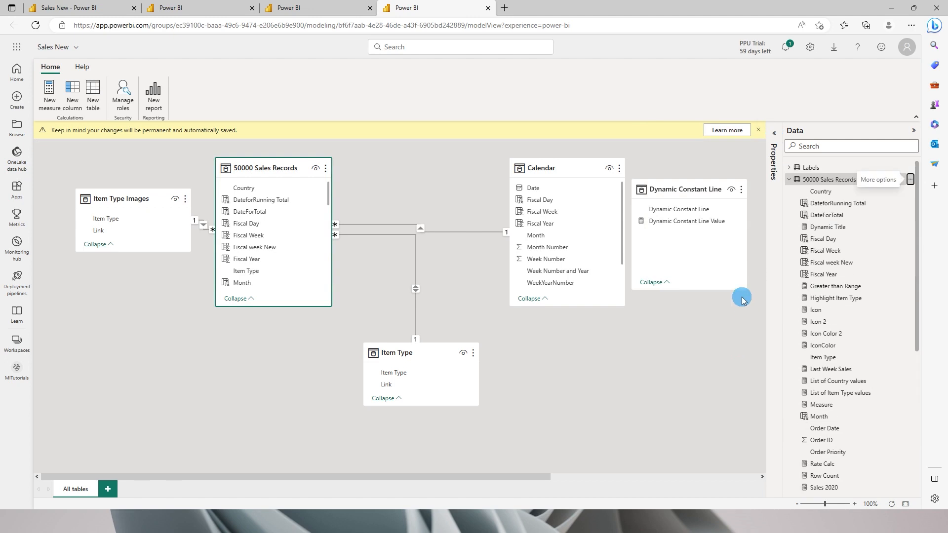
{"action": "left_click", "coordinate": [909, 179]}
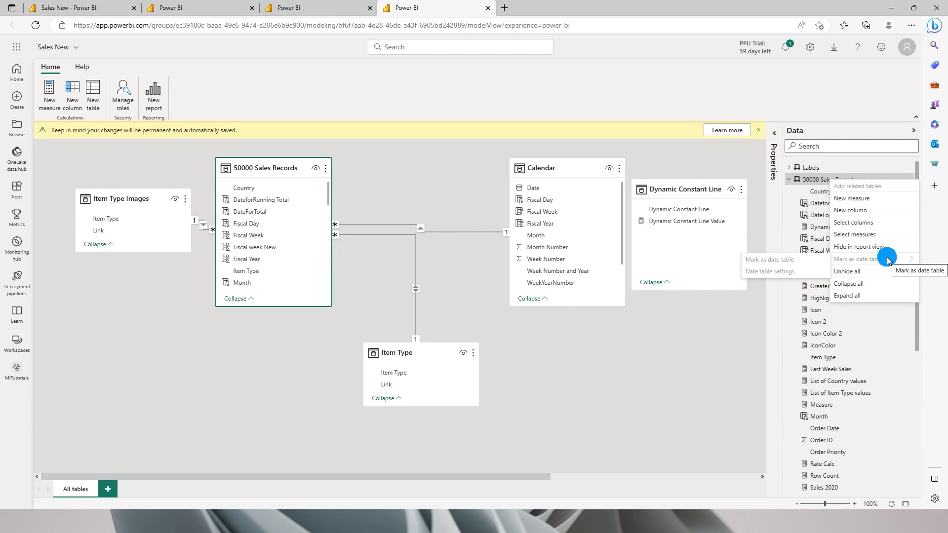
{"action": "mouse_move", "coordinate": [880, 247]}
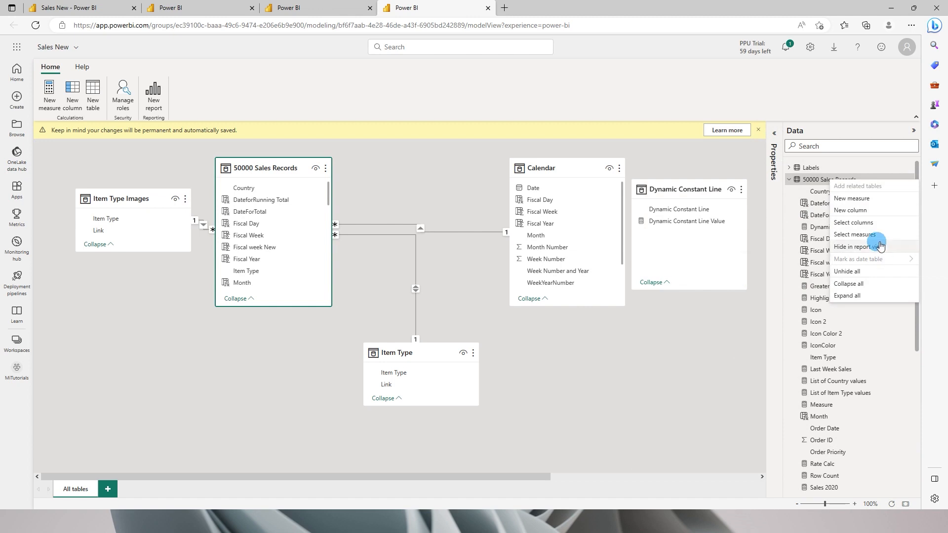
{"action": "mouse_move", "coordinate": [855, 235]}
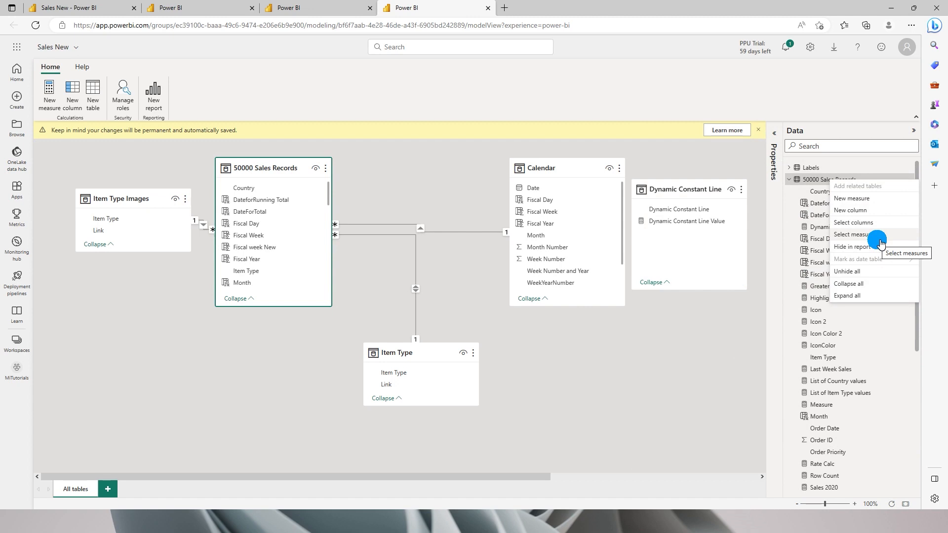
{"action": "left_click", "coordinate": [526, 151]}
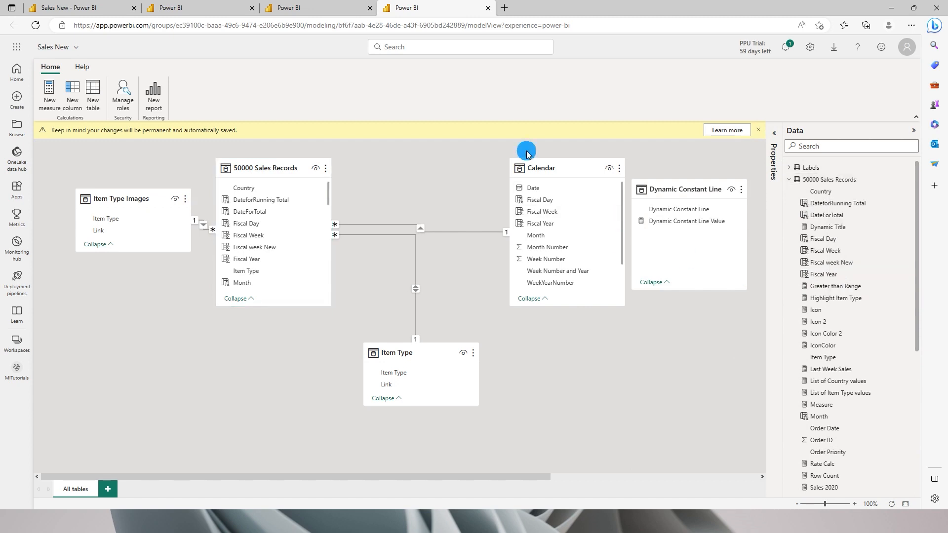
{"action": "left_click", "coordinate": [122, 97]}
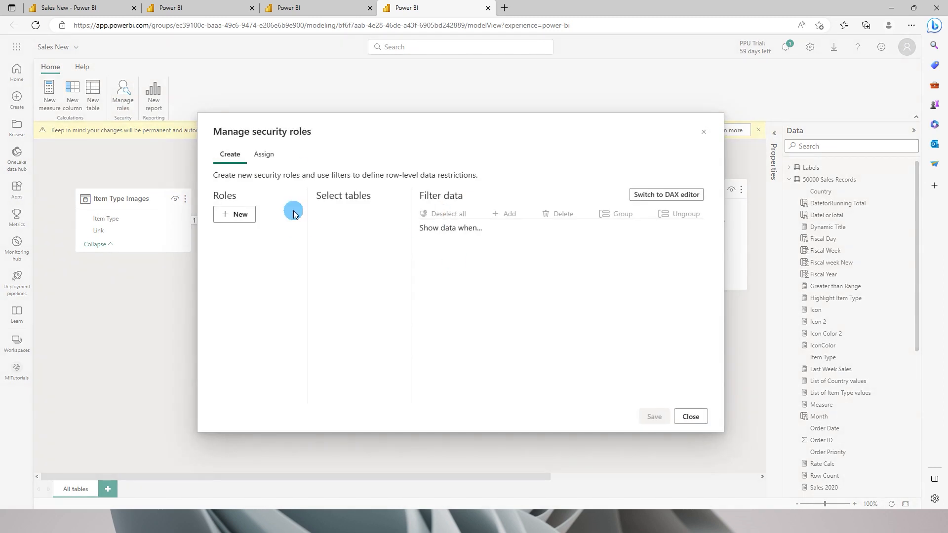
{"action": "mouse_move", "coordinate": [261, 215]}
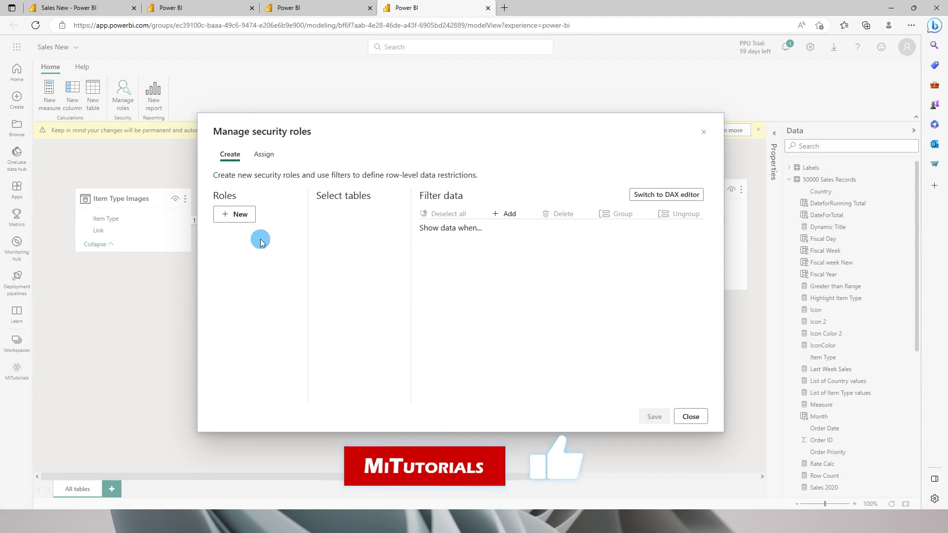
{"action": "left_click", "coordinate": [235, 214]}
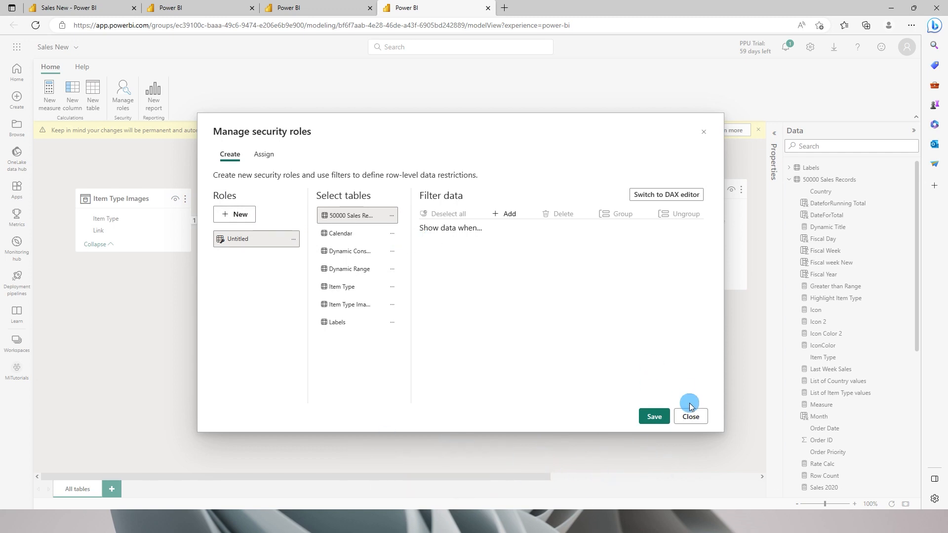
{"action": "left_click", "coordinate": [653, 415]}
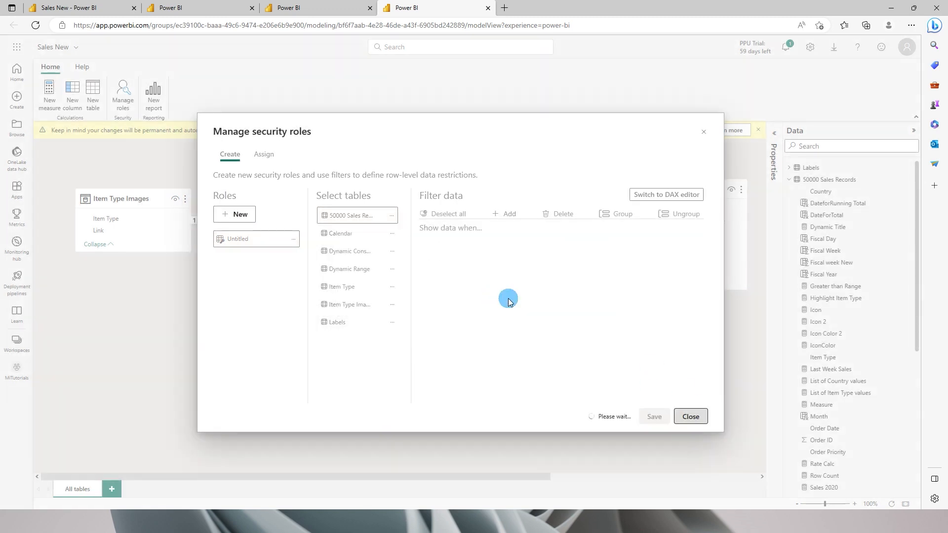
{"action": "left_click", "coordinate": [691, 415]}
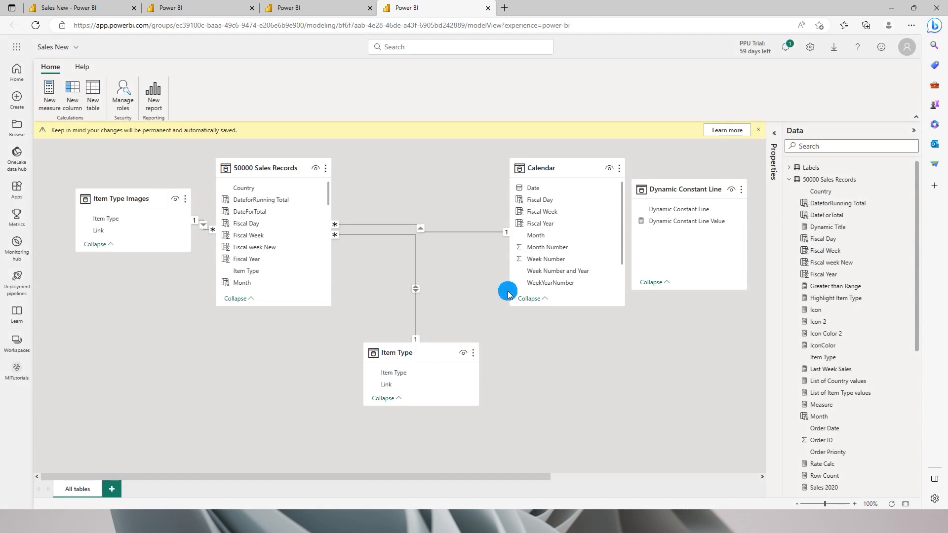
{"action": "mouse_move", "coordinate": [494, 284]}
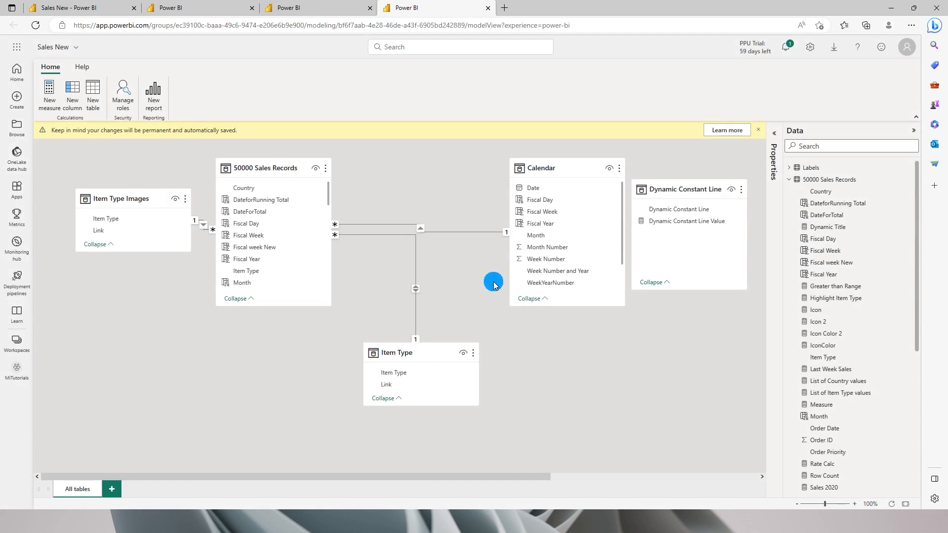
{"action": "mouse_move", "coordinate": [440, 194]}
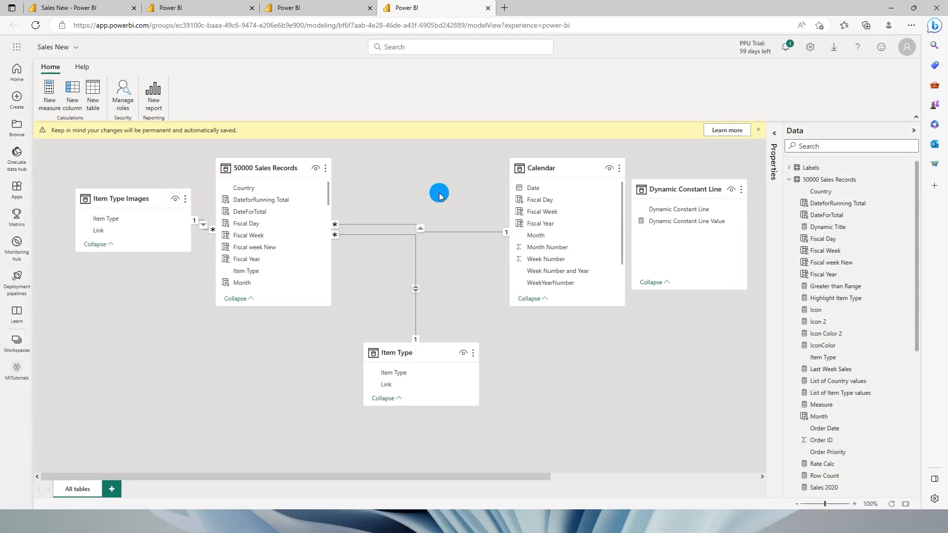